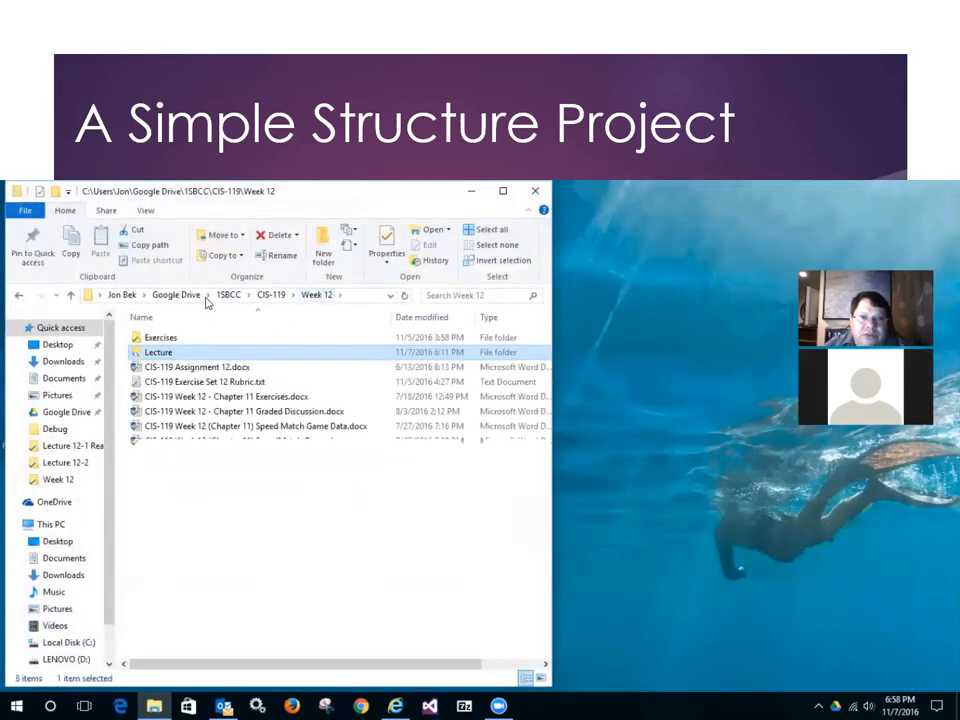
Step: Open the Week 12 Lecture folder to view its project folders and zip archives
double_click(158, 352)
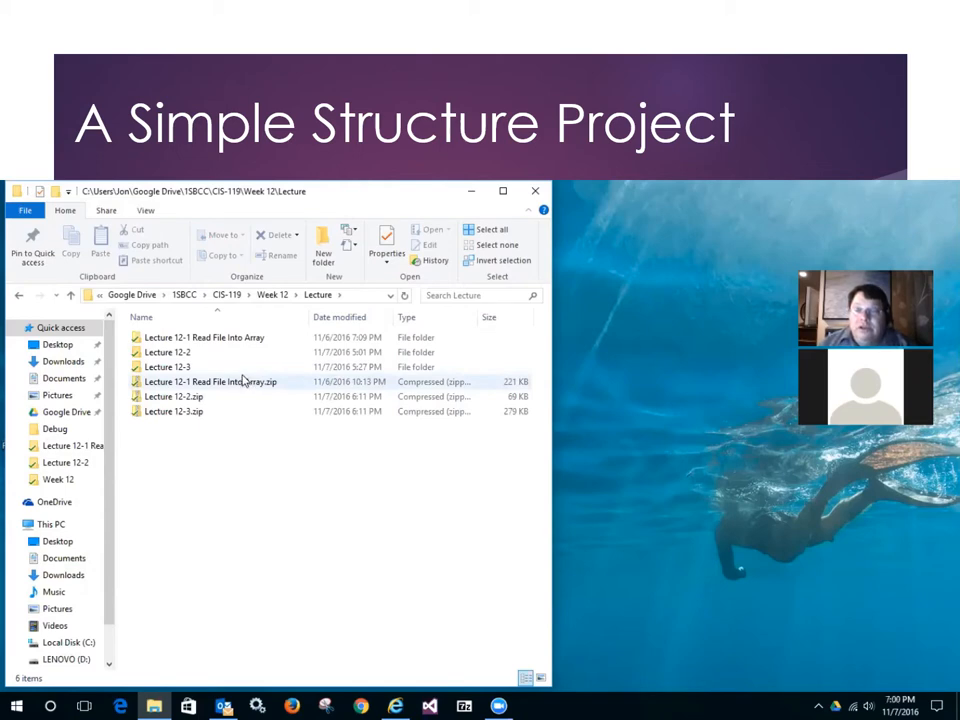
mouse_move(225, 381)
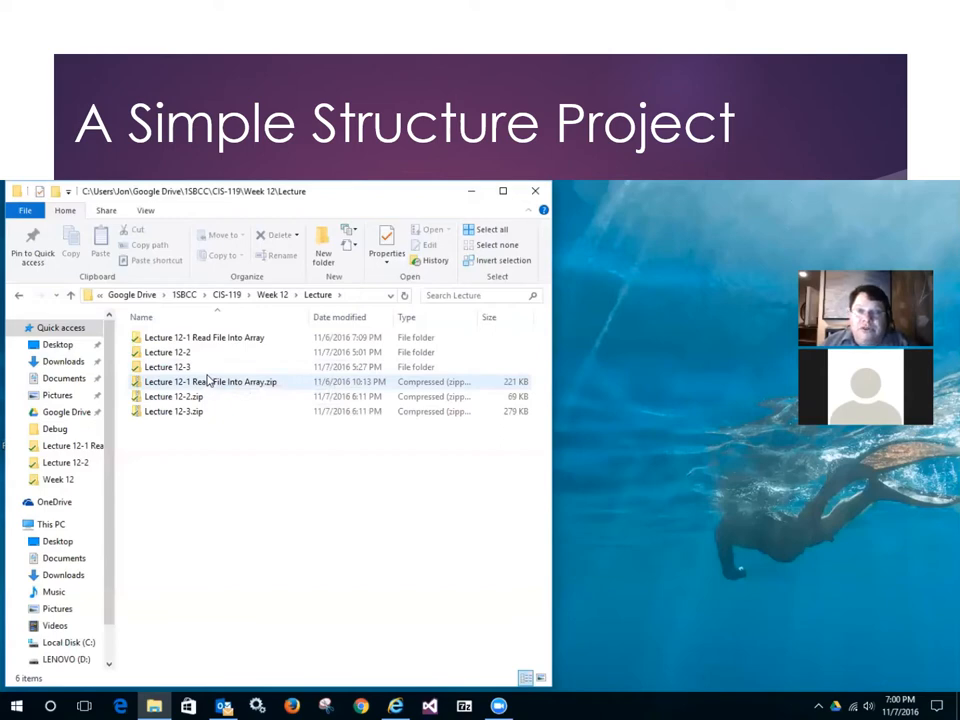
mouse_move(210, 381)
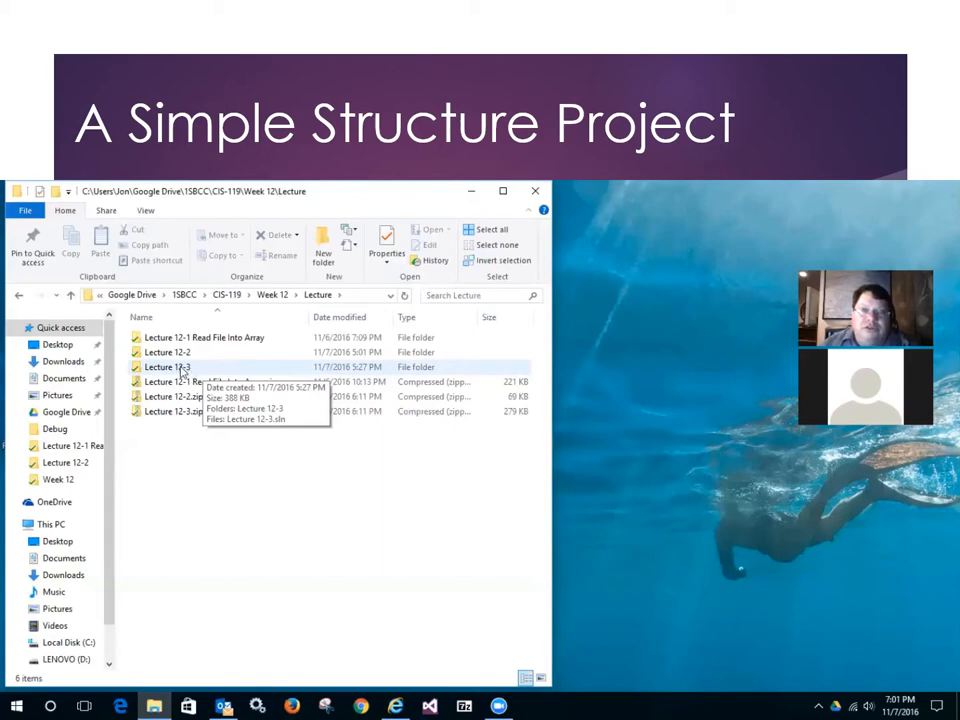
Step: Open the Lecture 12-3 folder and launch Lecture 12-3.sln in Visual Studio
double_click(175, 366)
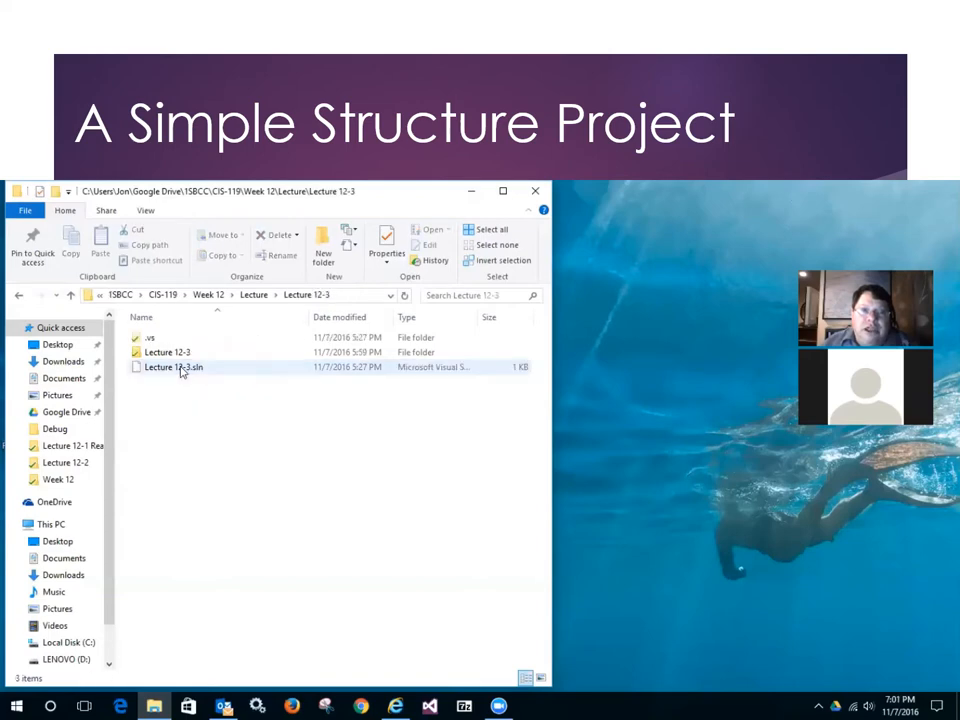
double_click(172, 367)
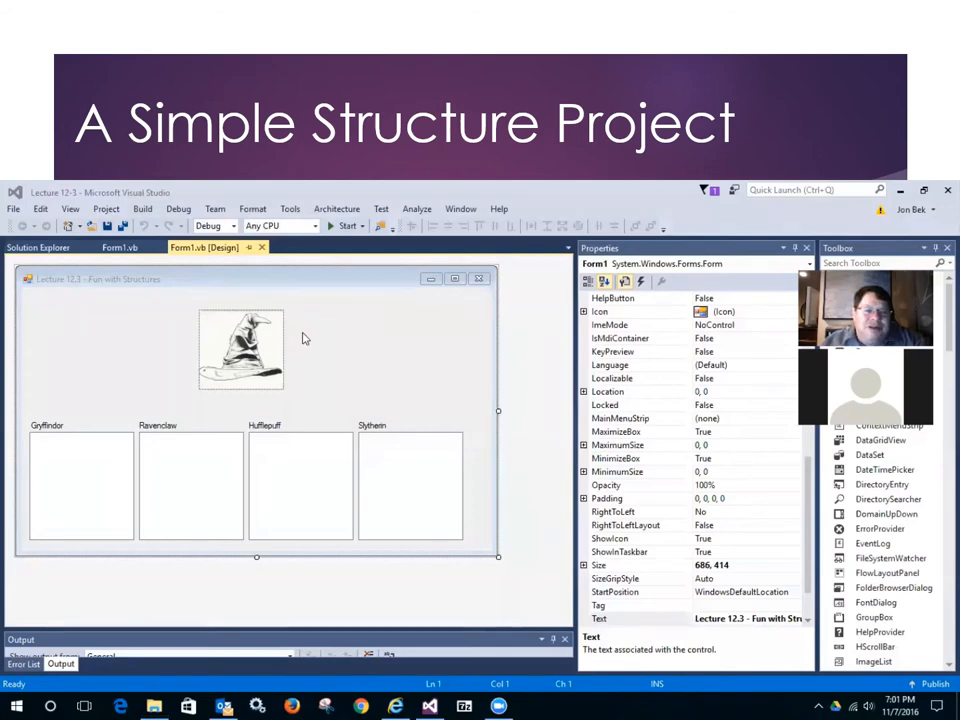
mouse_move(335, 358)
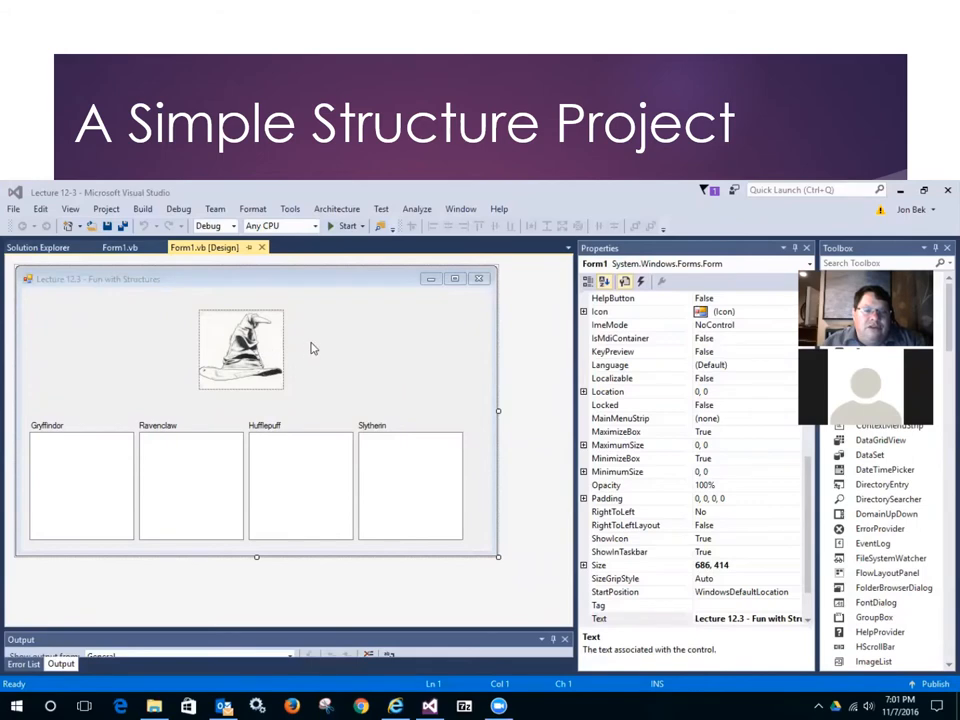
mouse_move(307, 357)
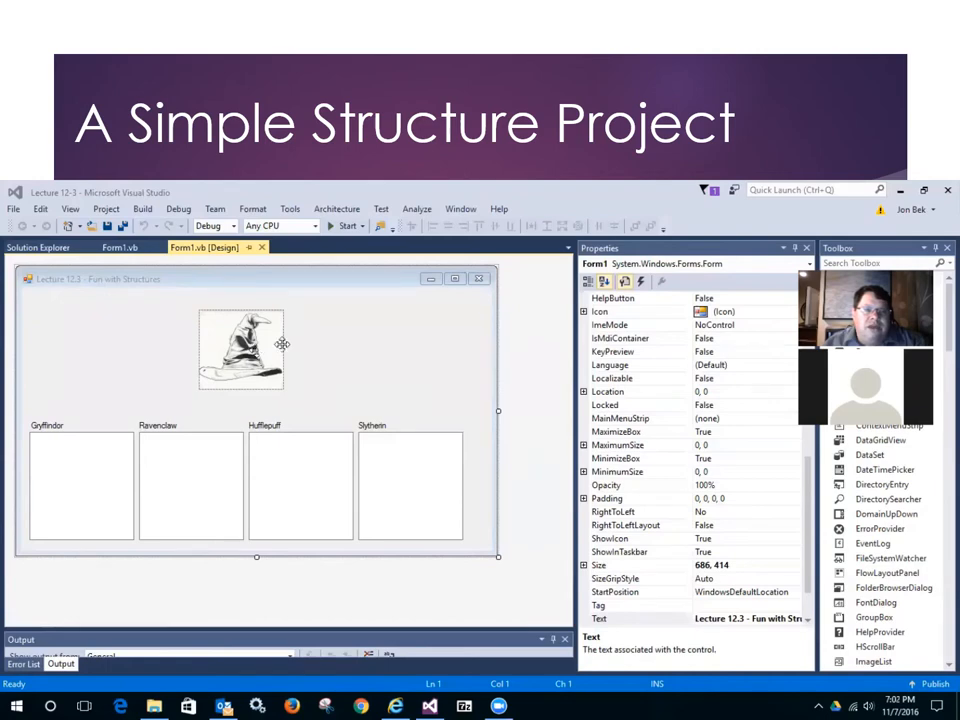
mouse_move(318, 344)
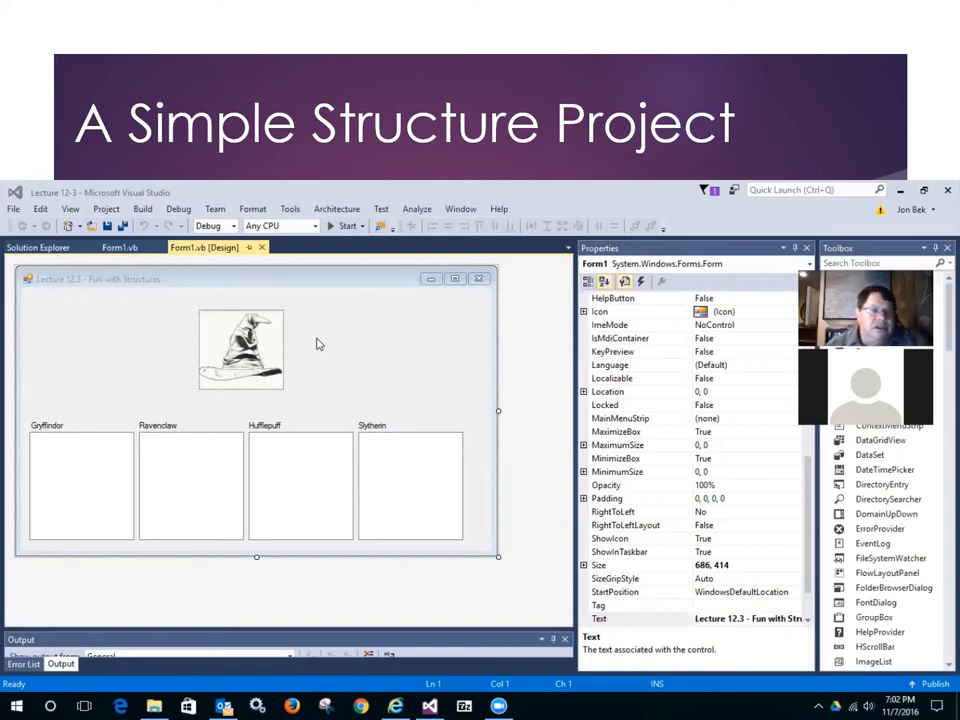
mouse_move(186, 456)
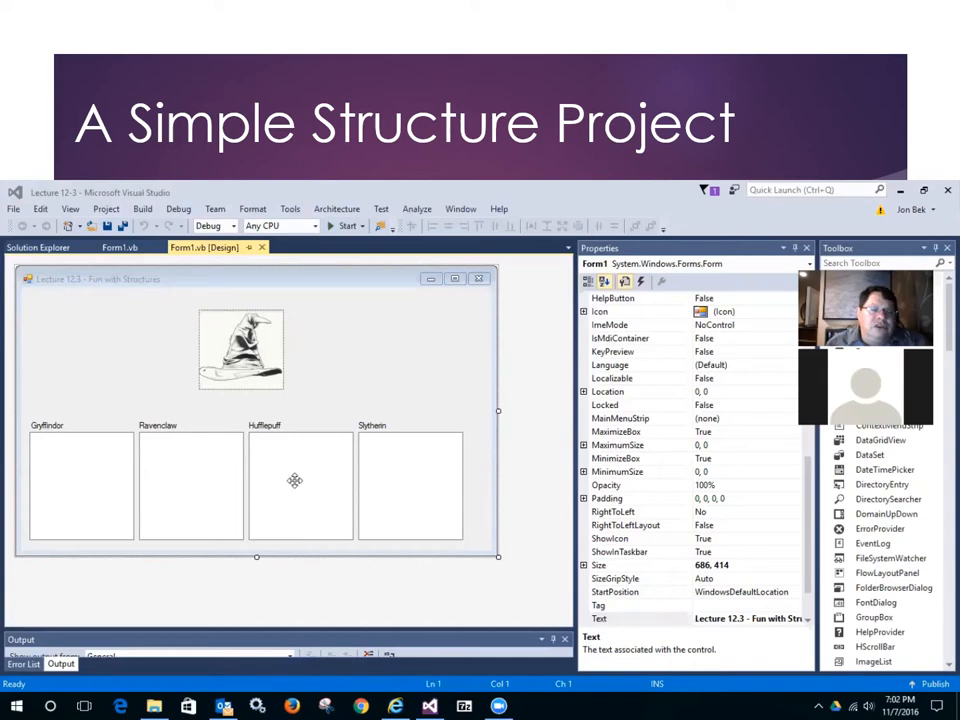
mouse_move(383, 472)
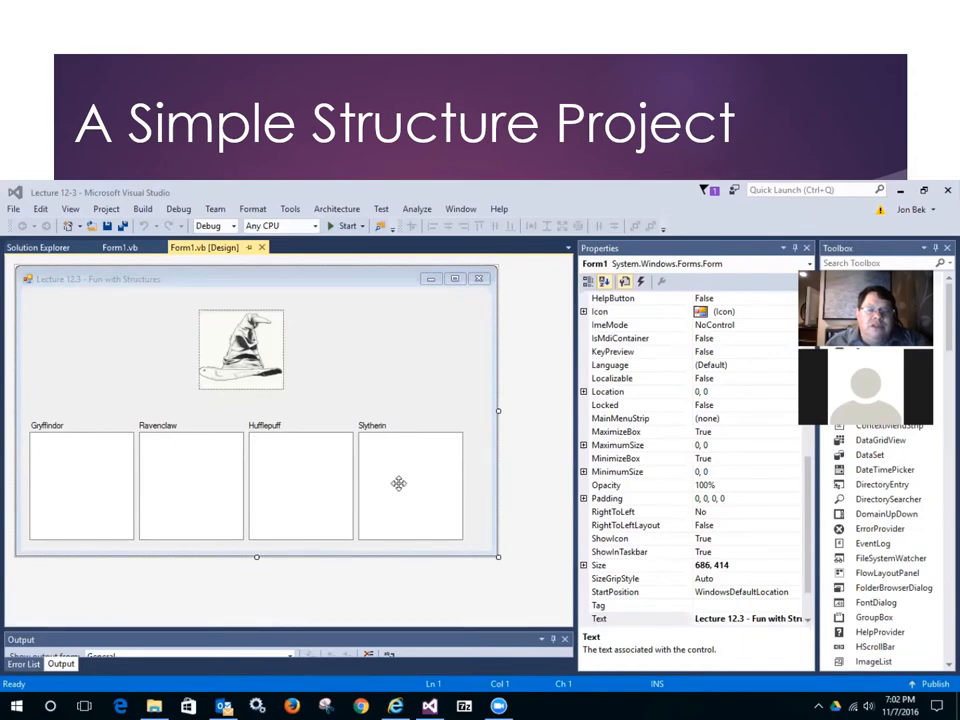
mouse_move(394, 476)
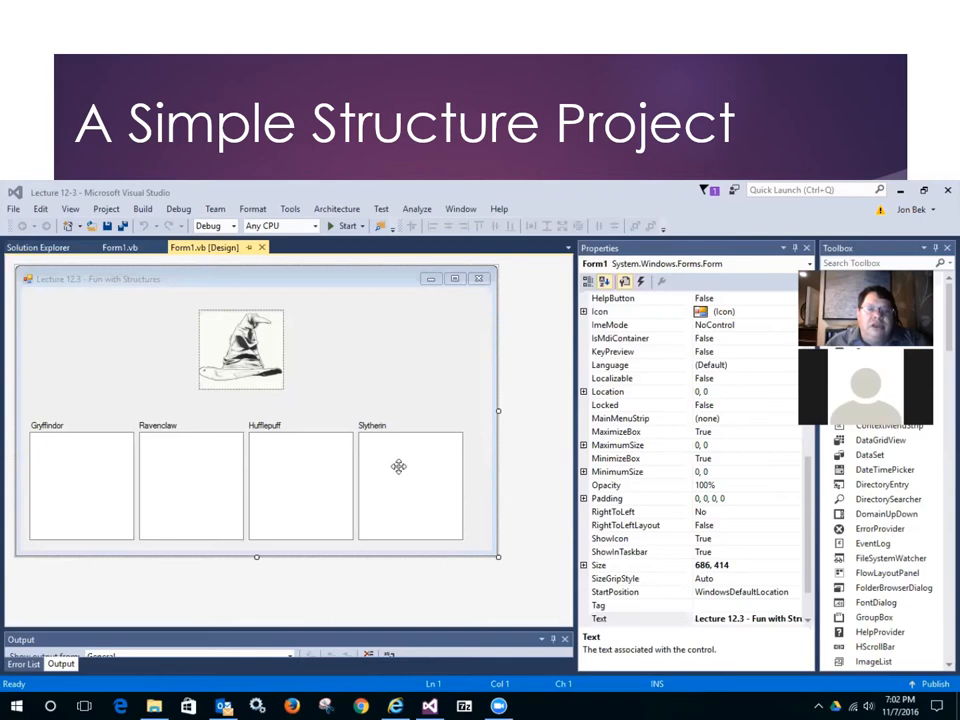
mouse_move(385, 399)
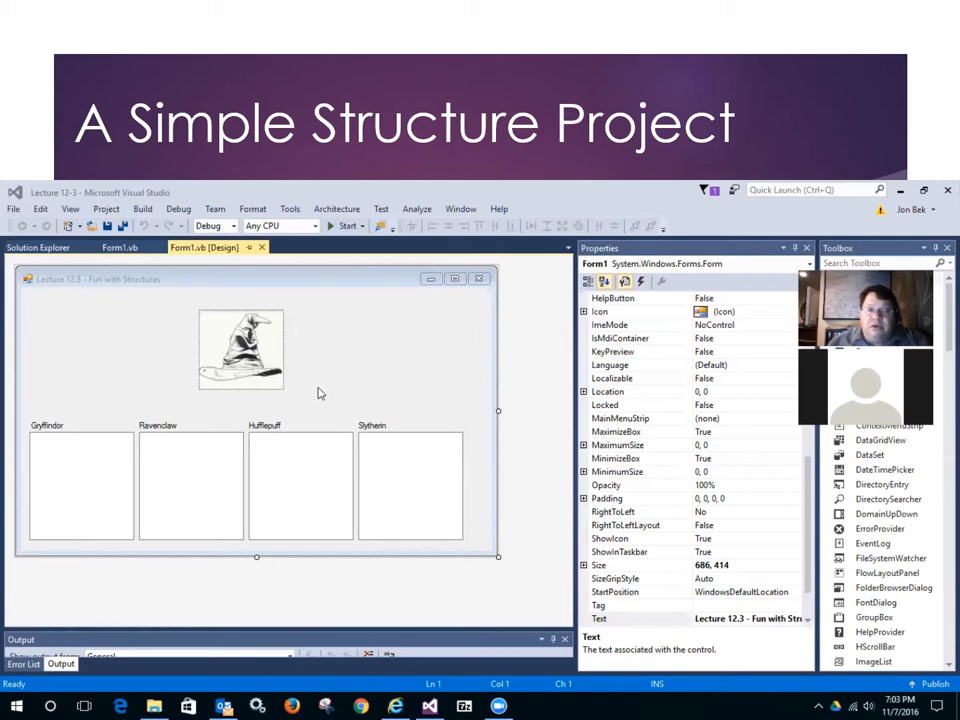
mouse_move(345, 402)
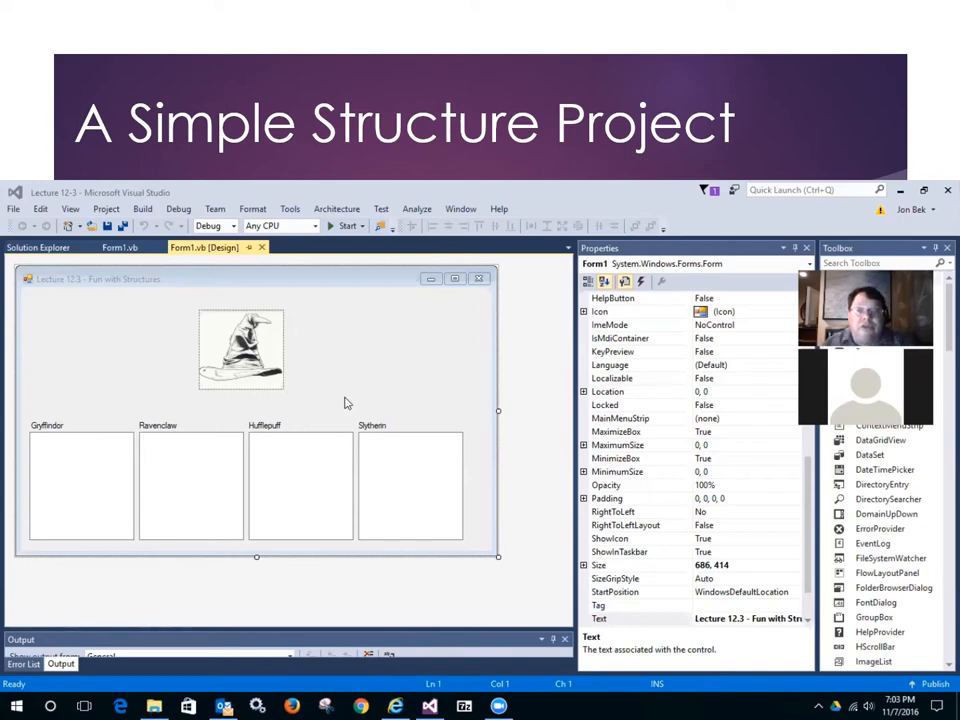
mouse_move(383, 316)
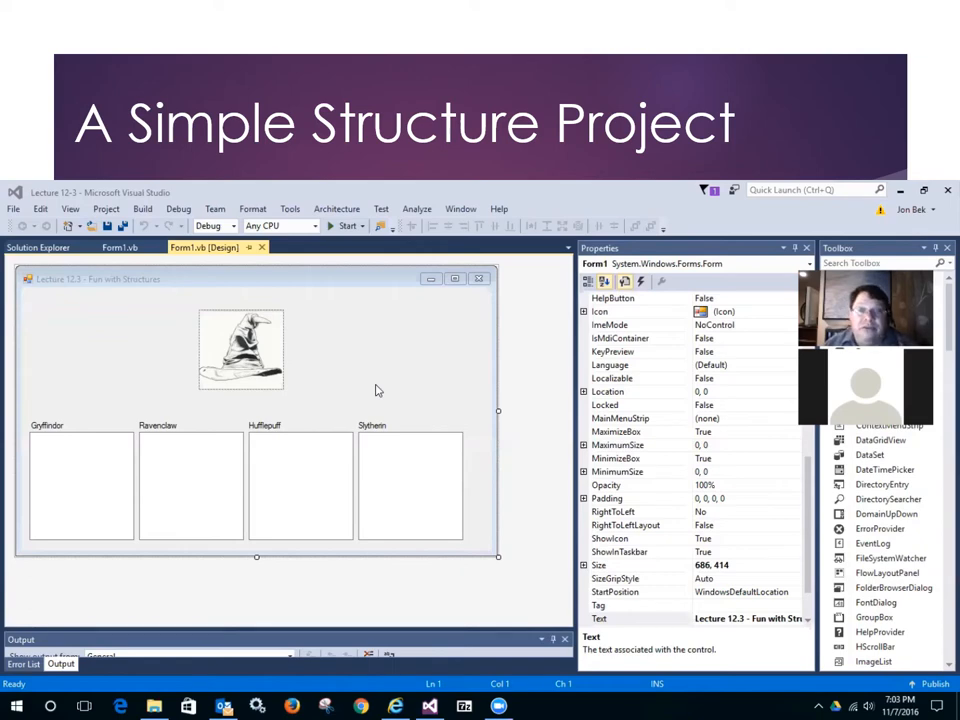
mouse_move(350, 356)
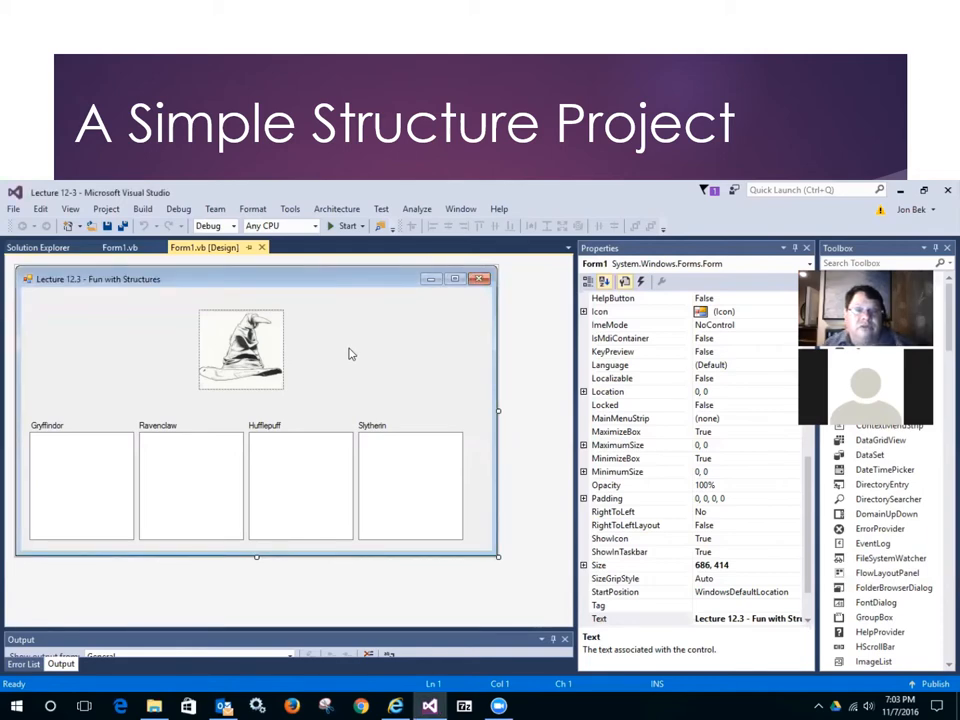
Step: Switch from the Form1.vb designer to Form1's code view
left_click(119, 247)
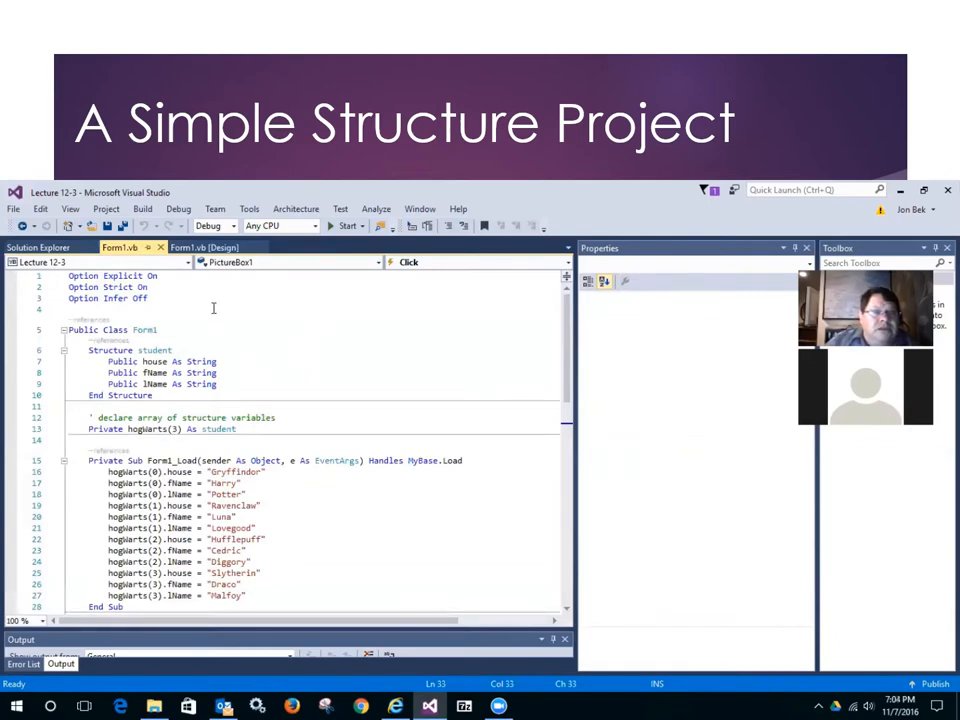
left_click(143, 330)
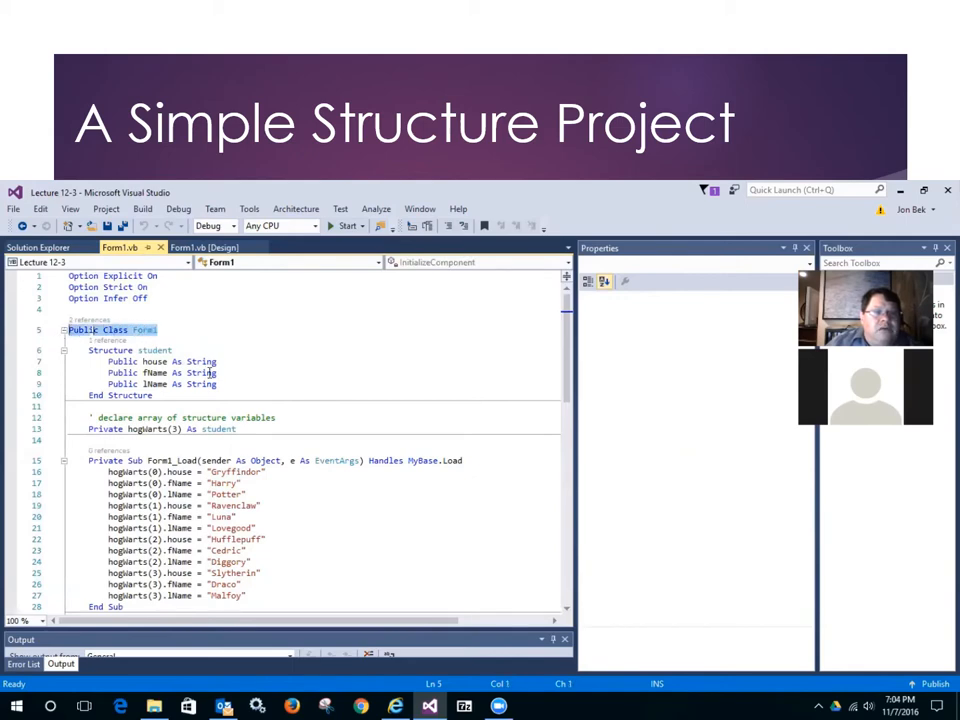
scroll("down", 3)
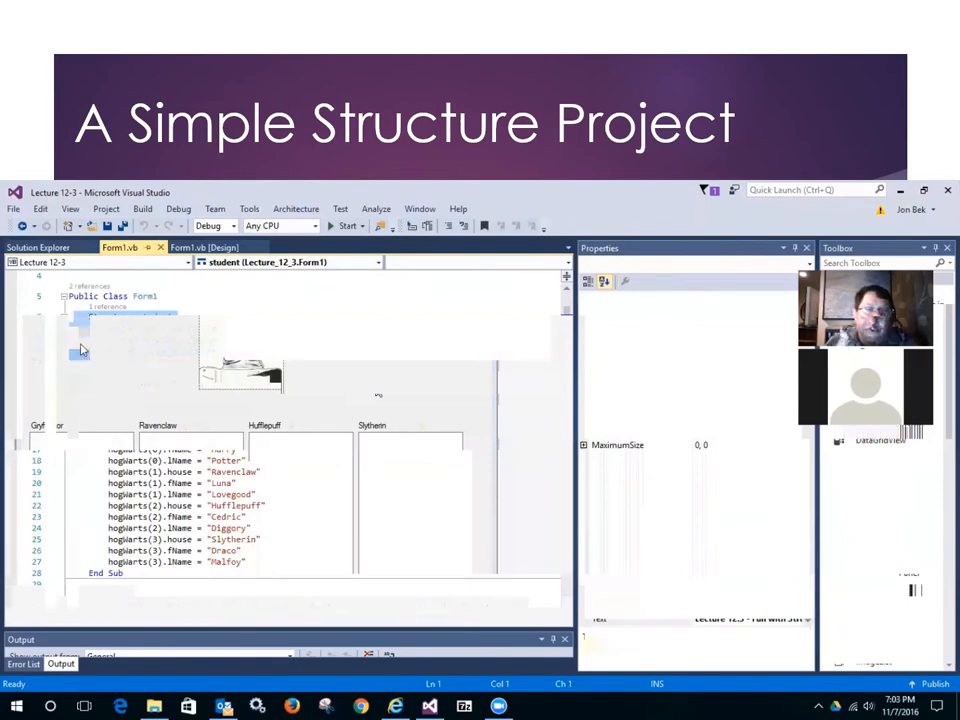
type("Structure student")
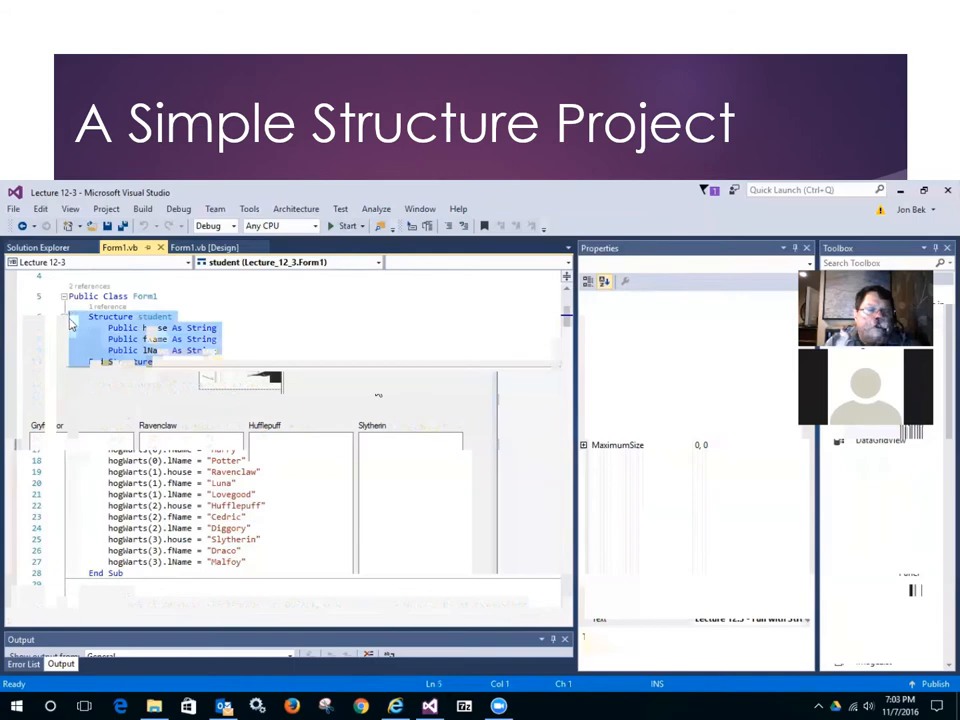
mouse_move(153, 317)
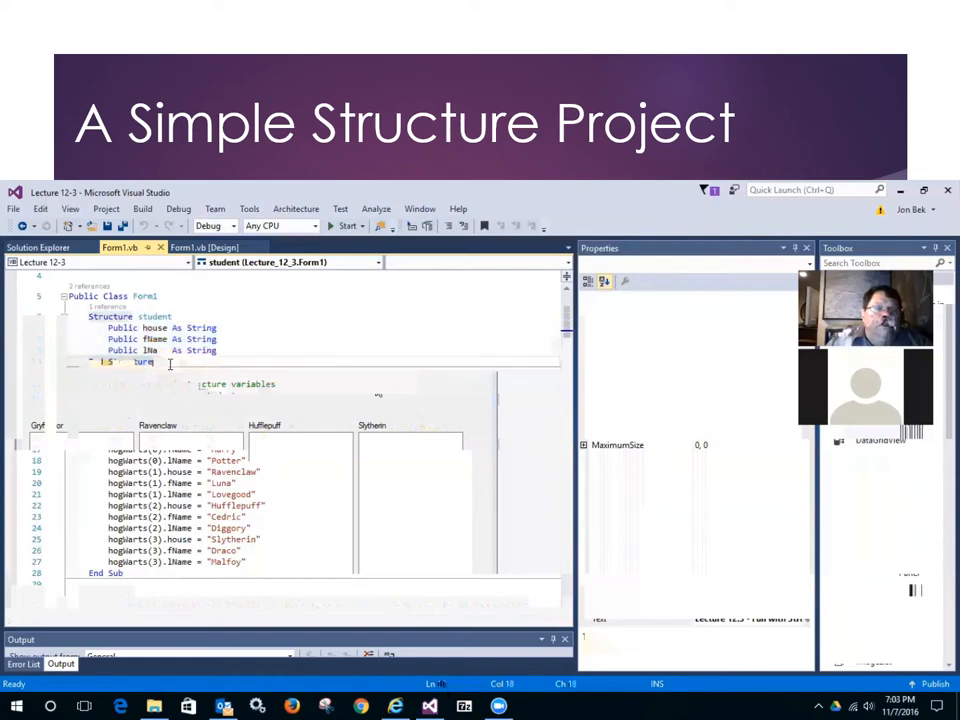
left_click(172, 316)
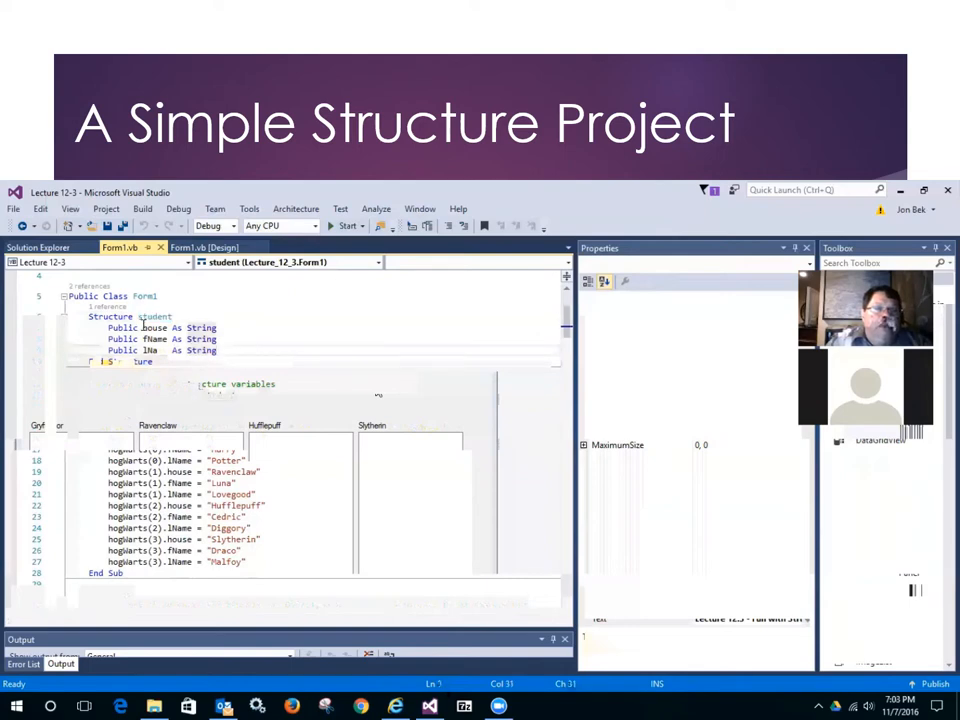
double_click(155, 327)
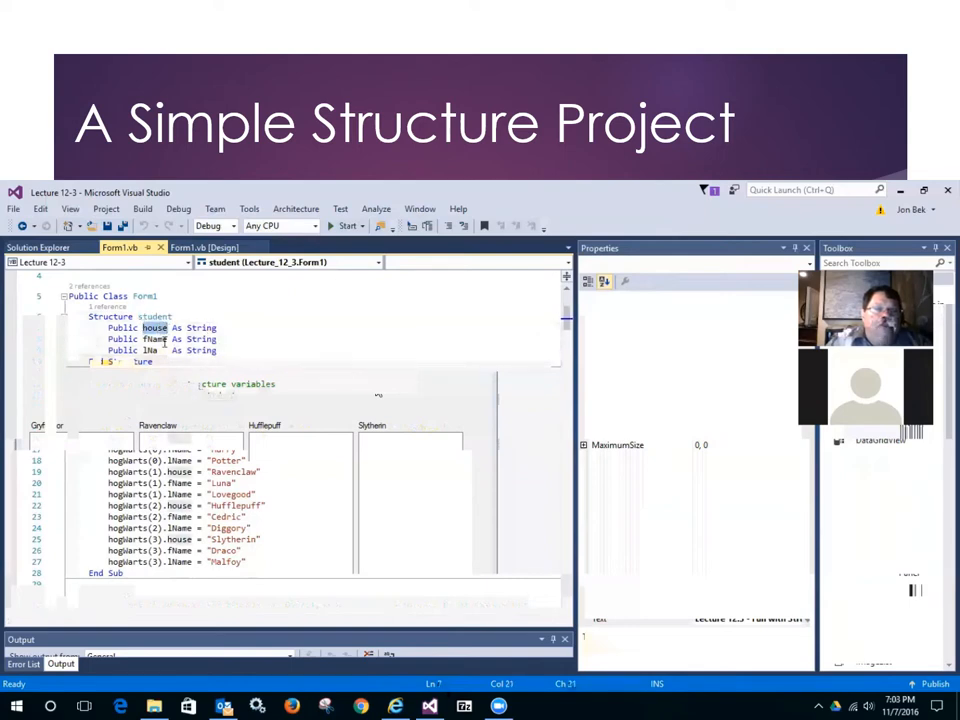
double_click(155, 339)
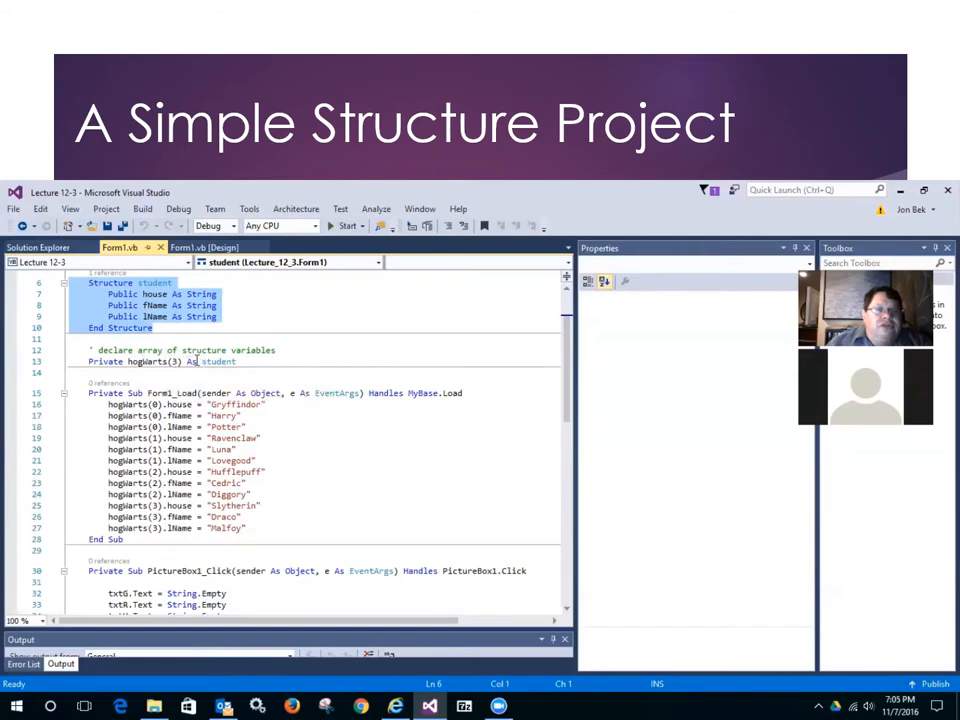
Step: Set a breakpoint on Form1_Load's End Sub, line 28, after the hogWarts array fills
double_click(217, 361)
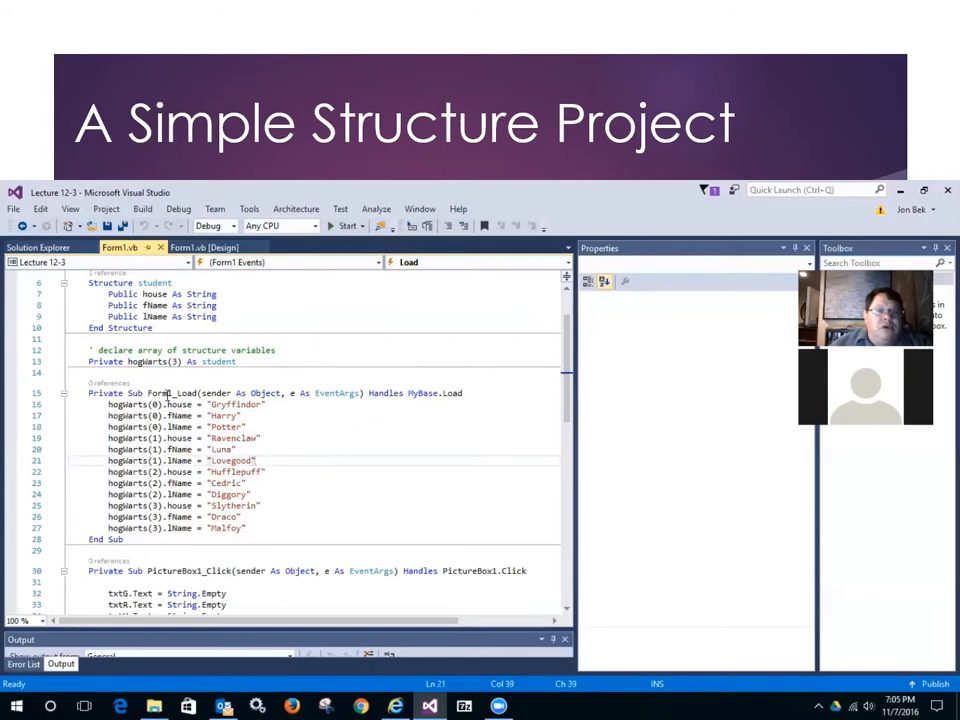
scroll("down", 3)
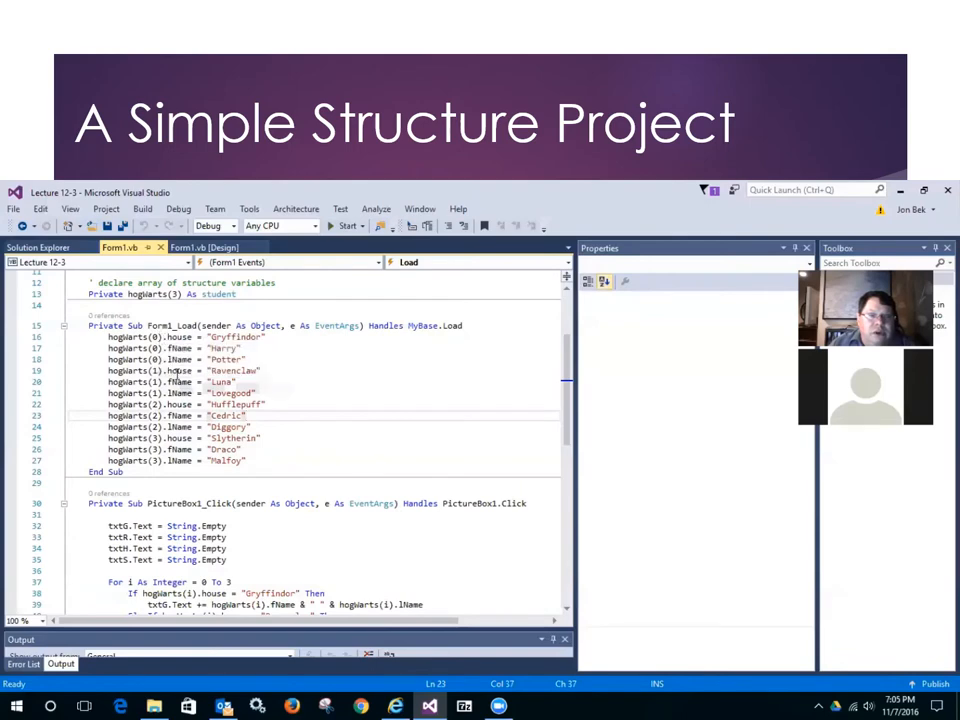
mouse_move(130, 369)
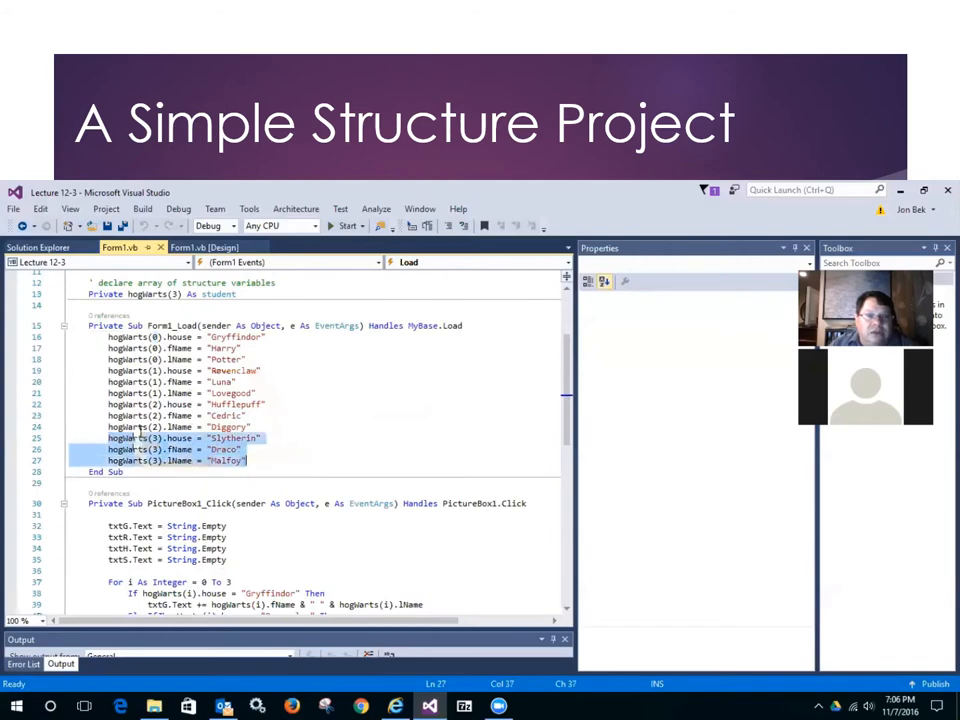
left_click(188, 438)
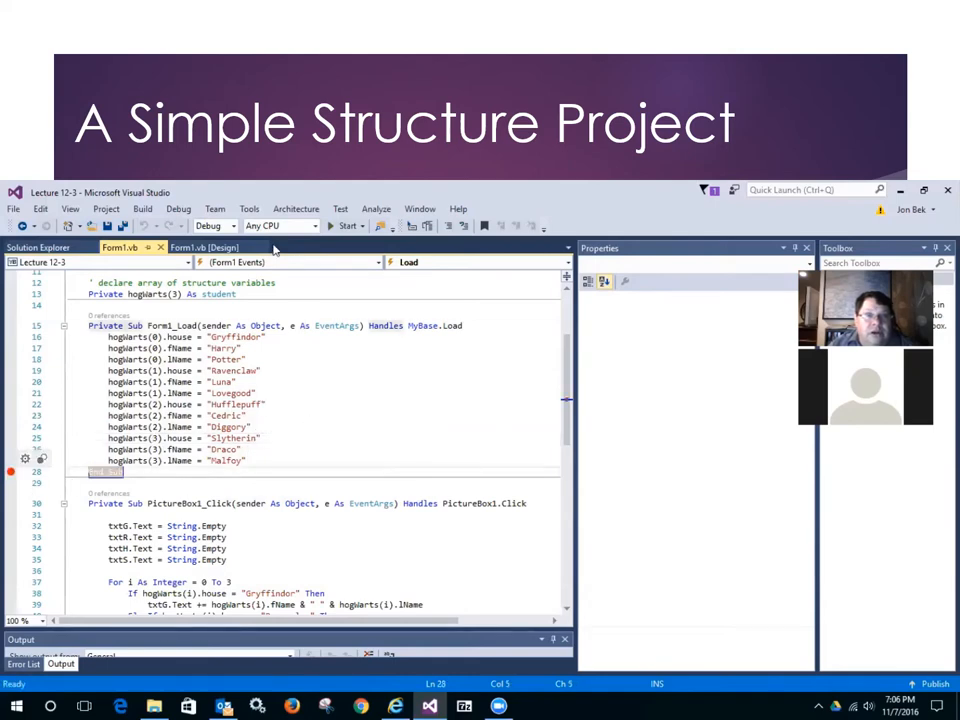
Step: Start debugging Lecture 12-3 so it pauses at the End Sub breakpoint
left_click(345, 225)
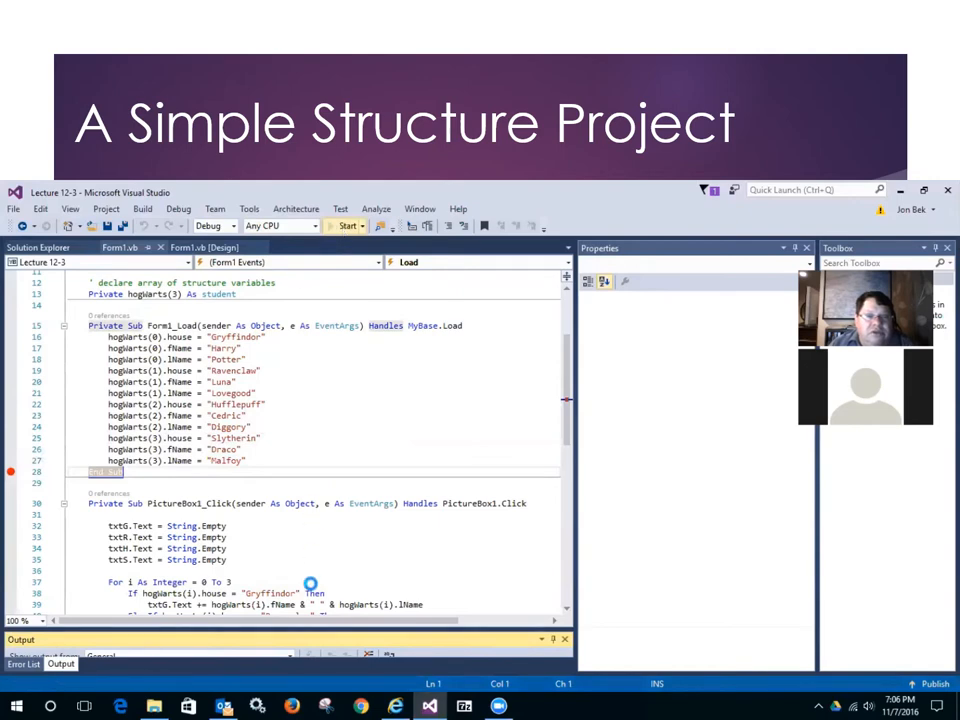
left_click(345, 225)
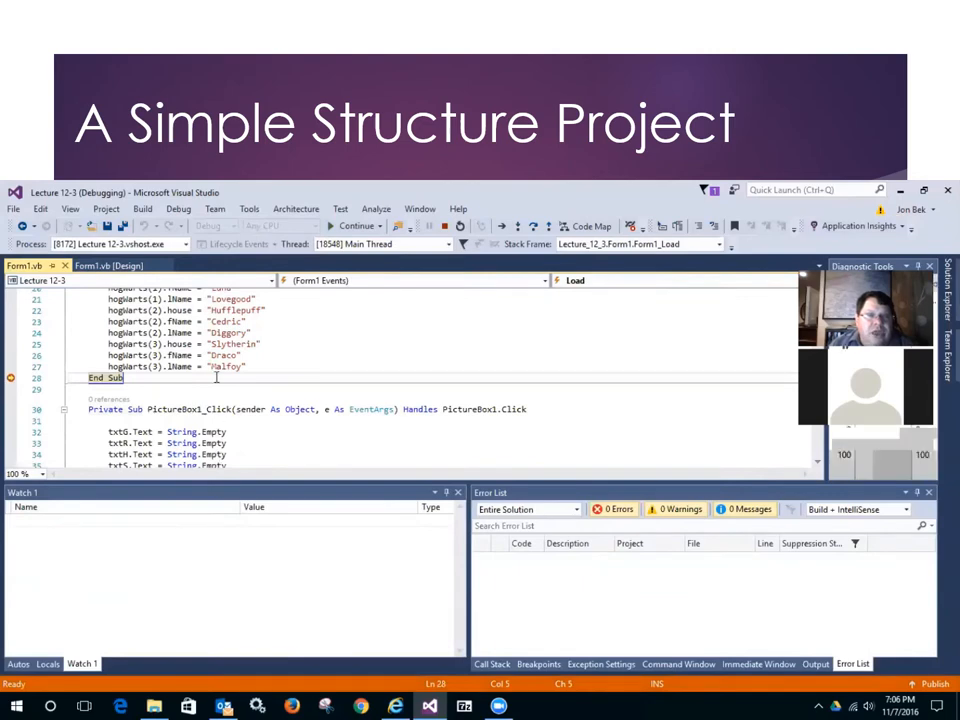
scroll("down", 3)
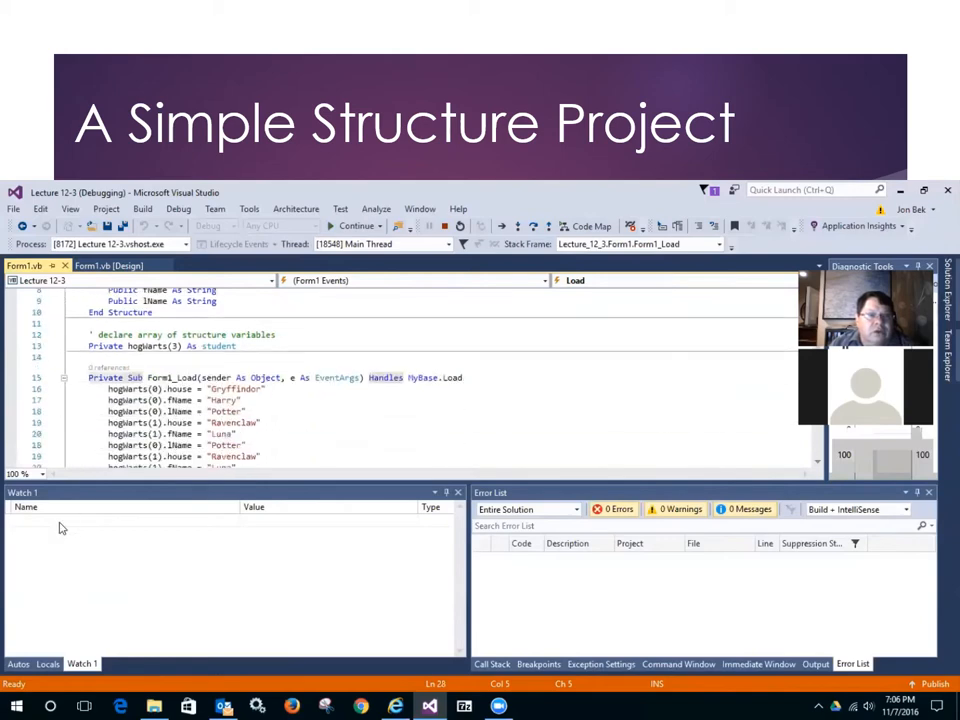
Step: Watch hogWarts and expand element (2) to show Cedric Diggory, Hufflepuff
left_click(60, 521)
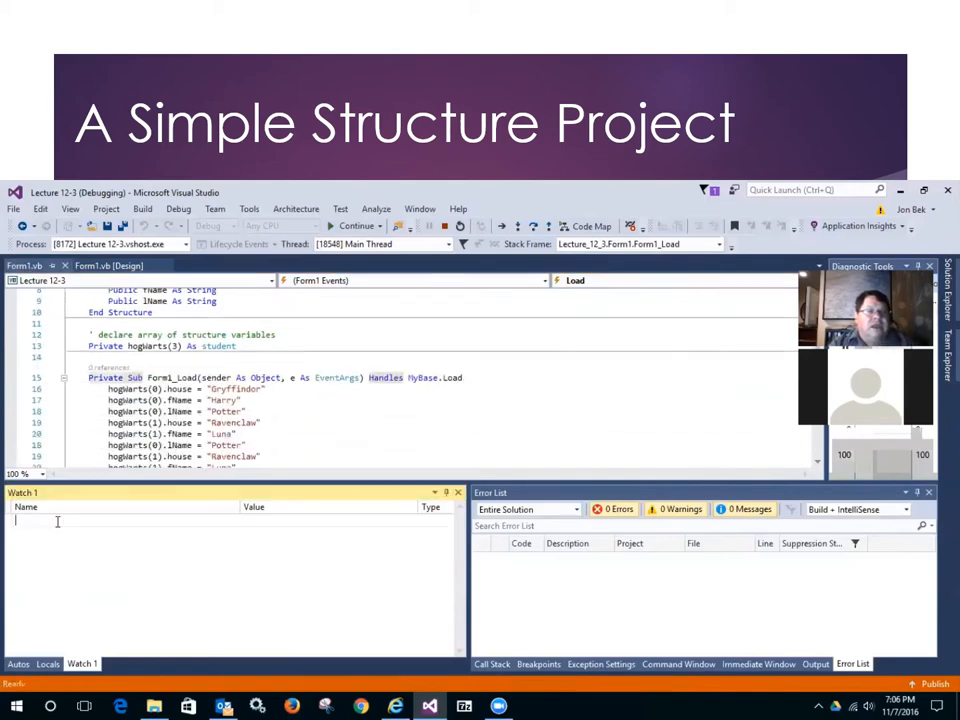
type("hogWarts")
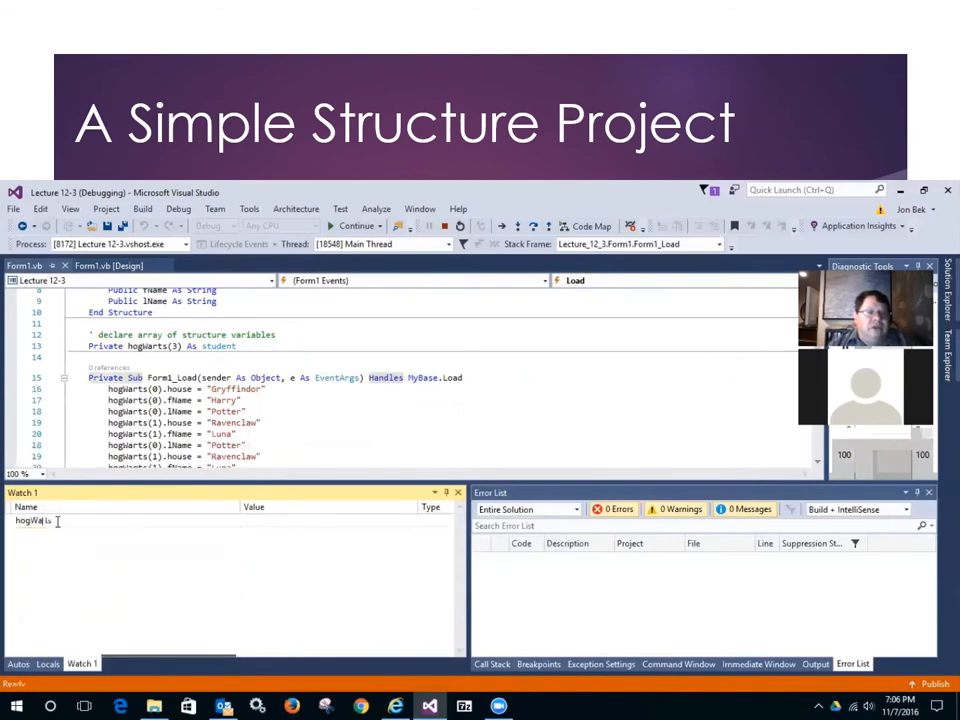
mouse_move(55, 552)
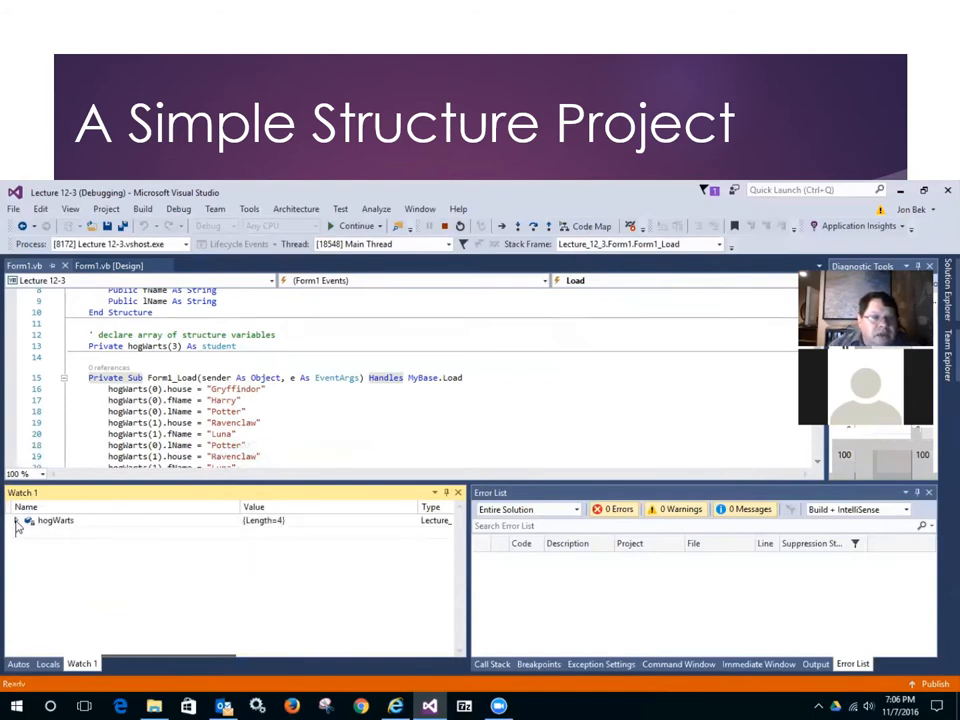
left_click(18, 520)
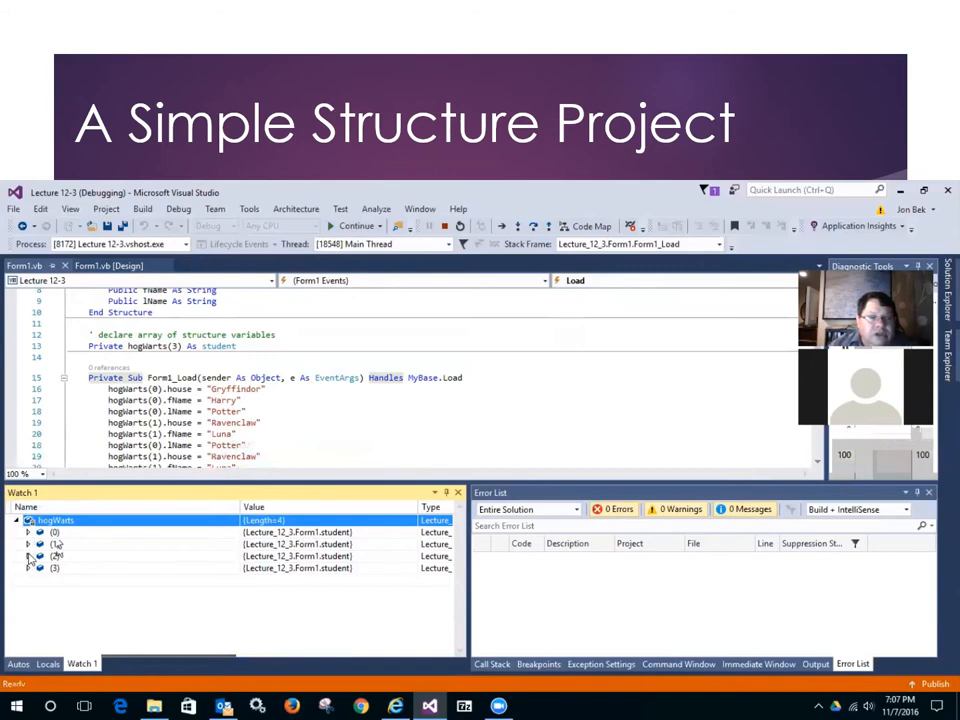
left_click(29, 556)
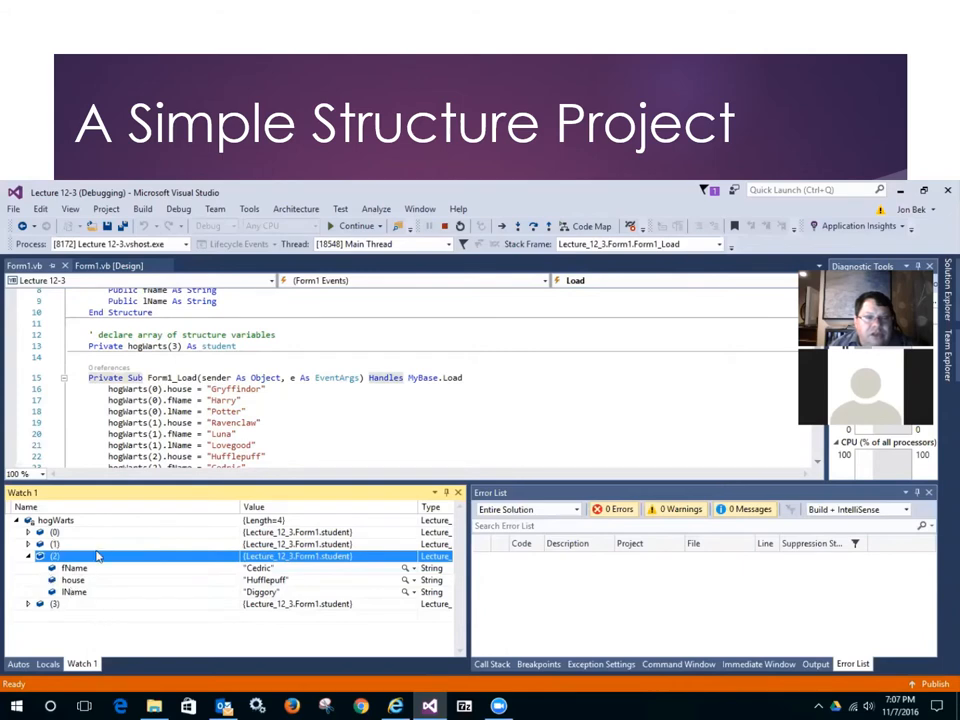
mouse_move(127, 510)
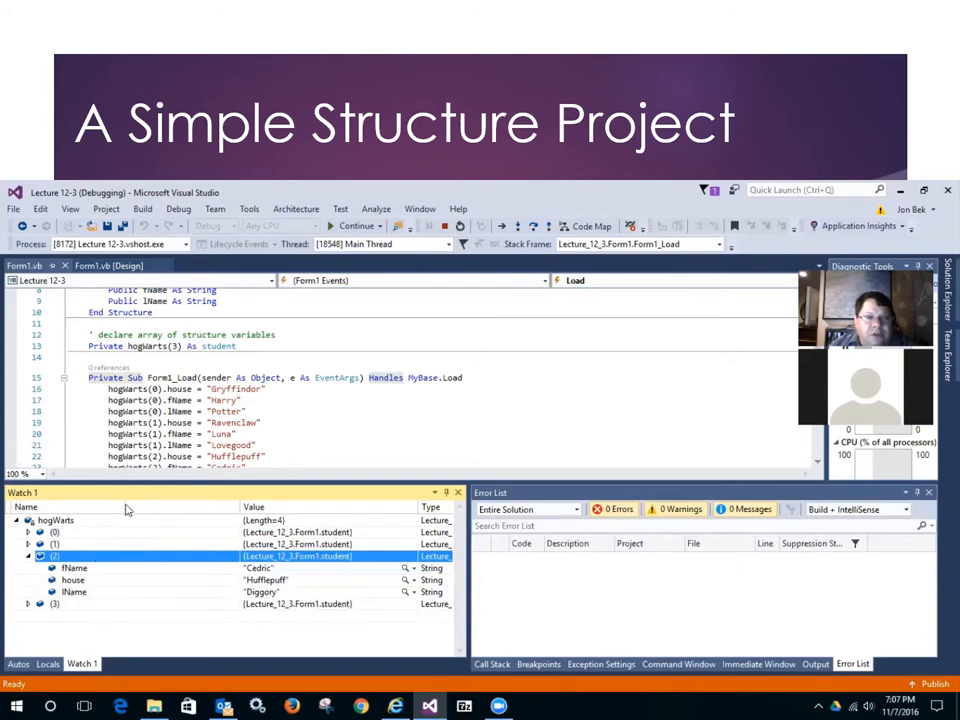
mouse_move(150, 457)
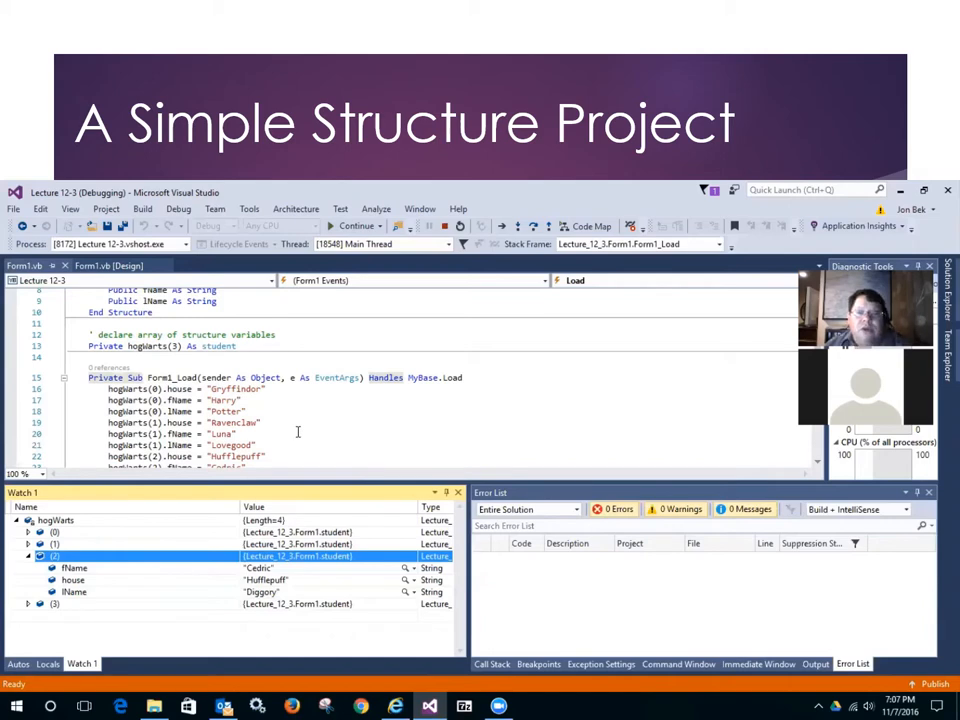
mouse_move(355, 421)
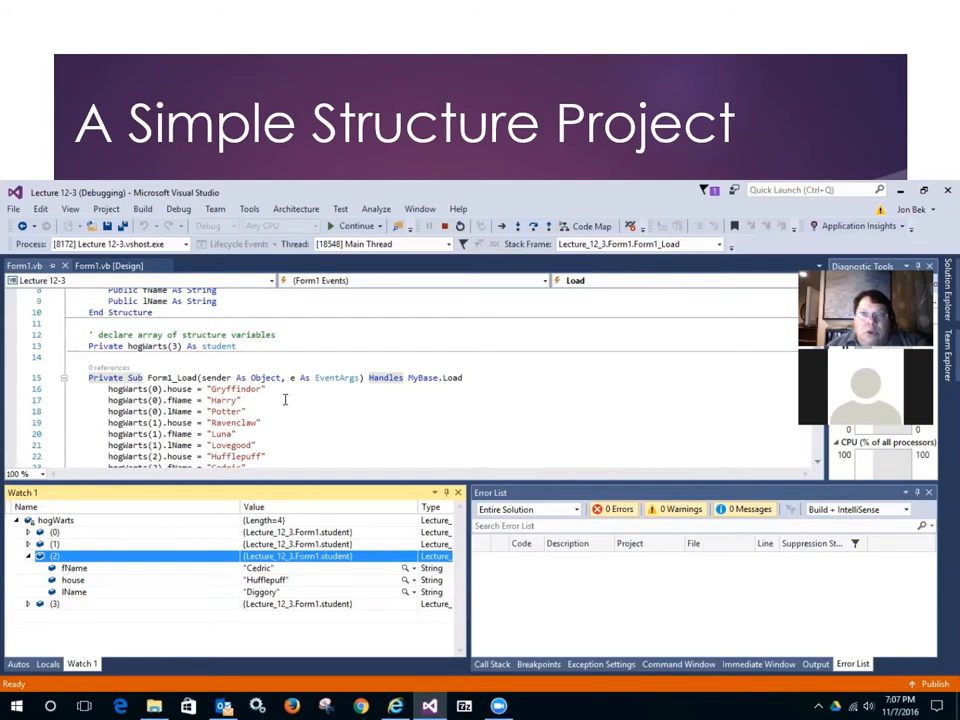
mouse_move(257, 421)
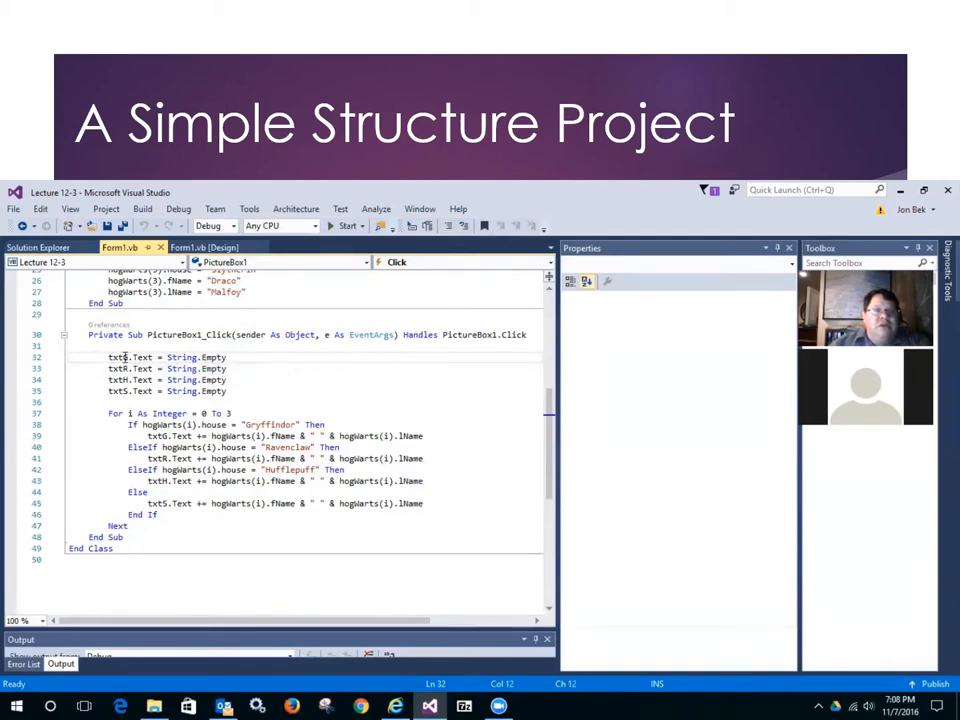
mouse_move(125, 368)
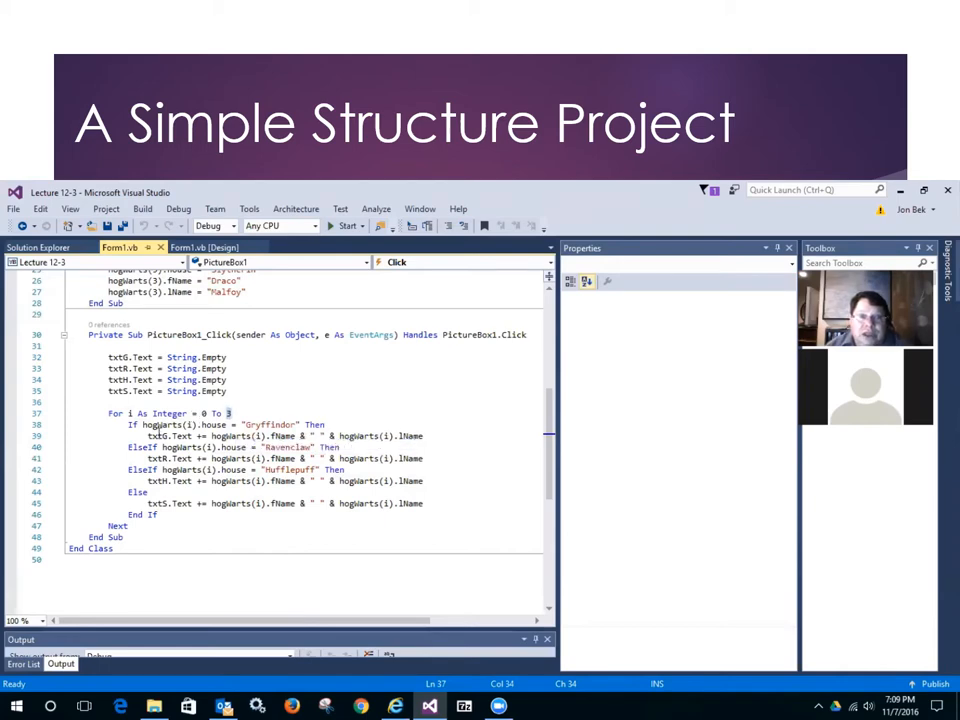
Step: Highlight and then clear PictureBox1_Click's For 0 To 3 sorting loop
left_click(113, 413)
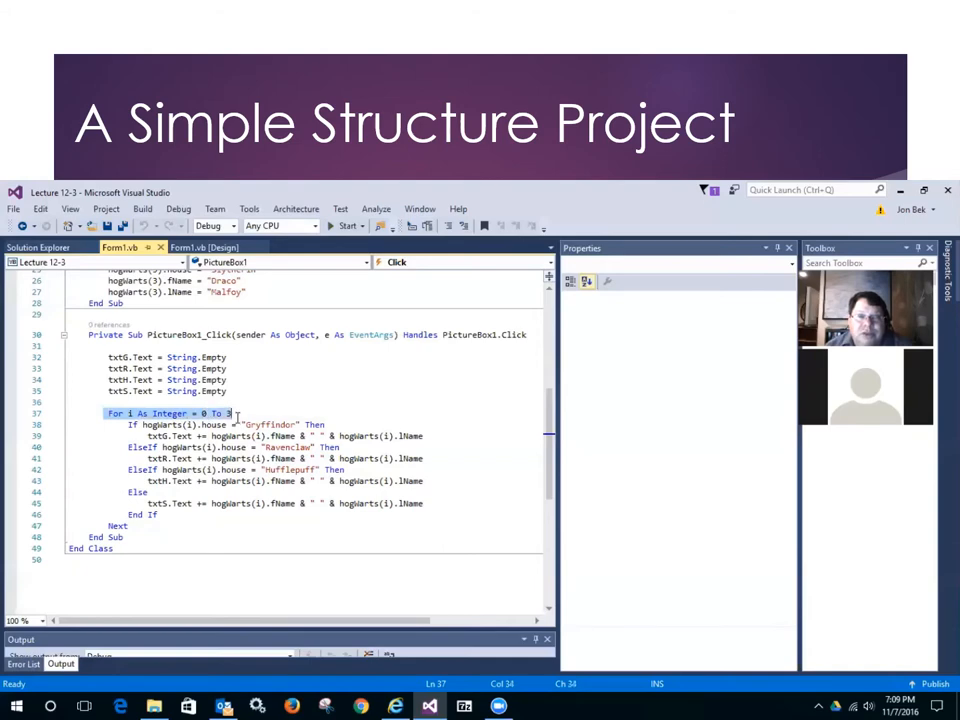
mouse_move(232, 413)
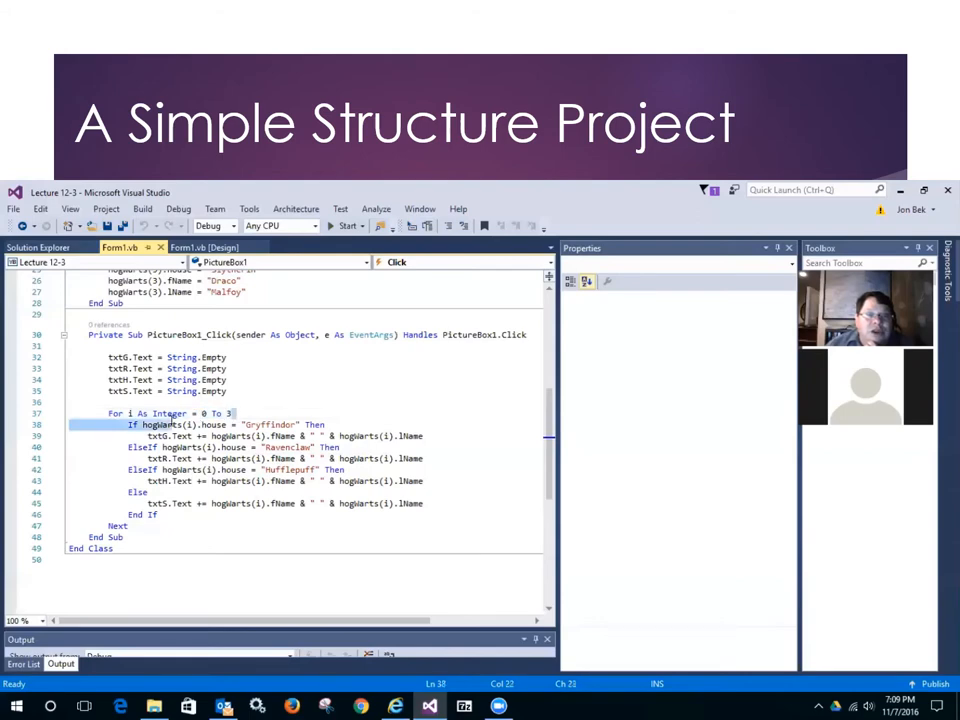
left_click(170, 413)
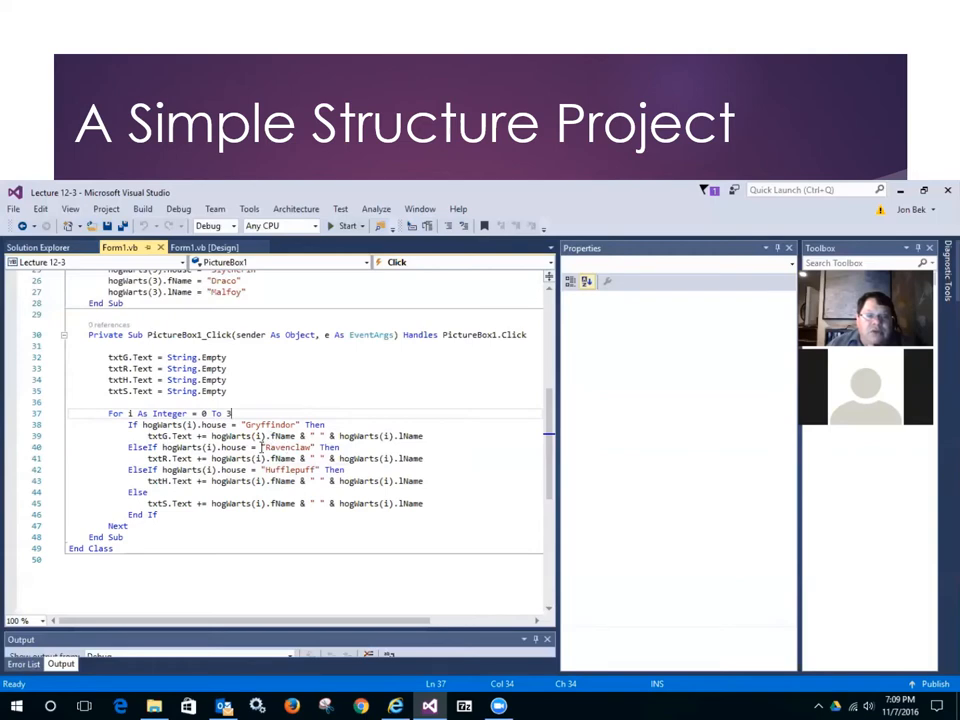
mouse_move(310, 458)
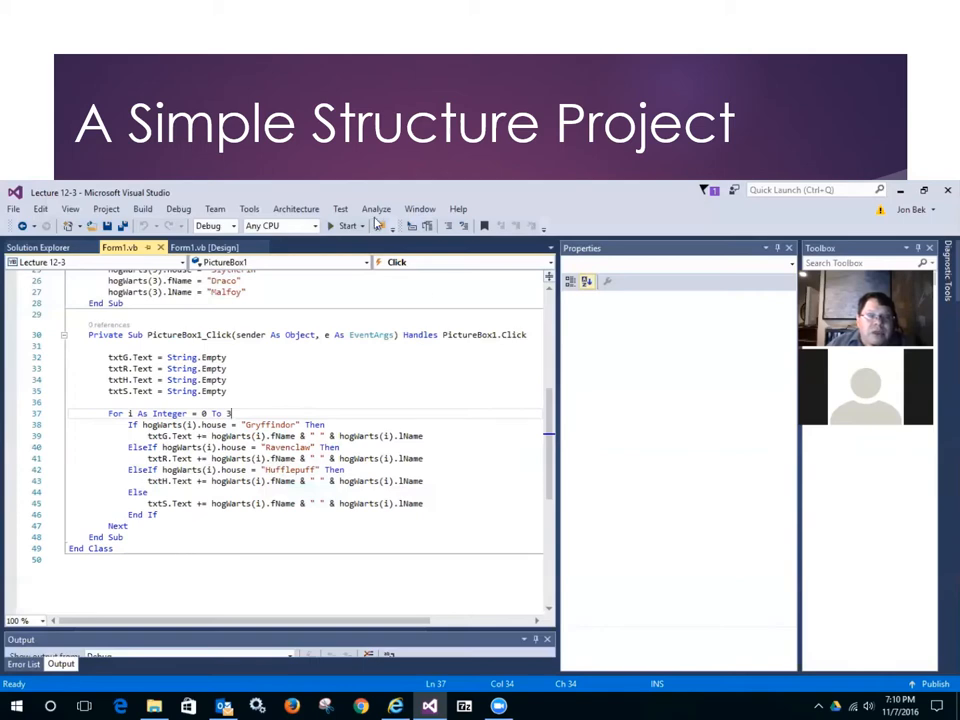
Step: Run the form, sort the four students into their houses, then close it
left_click(347, 225)
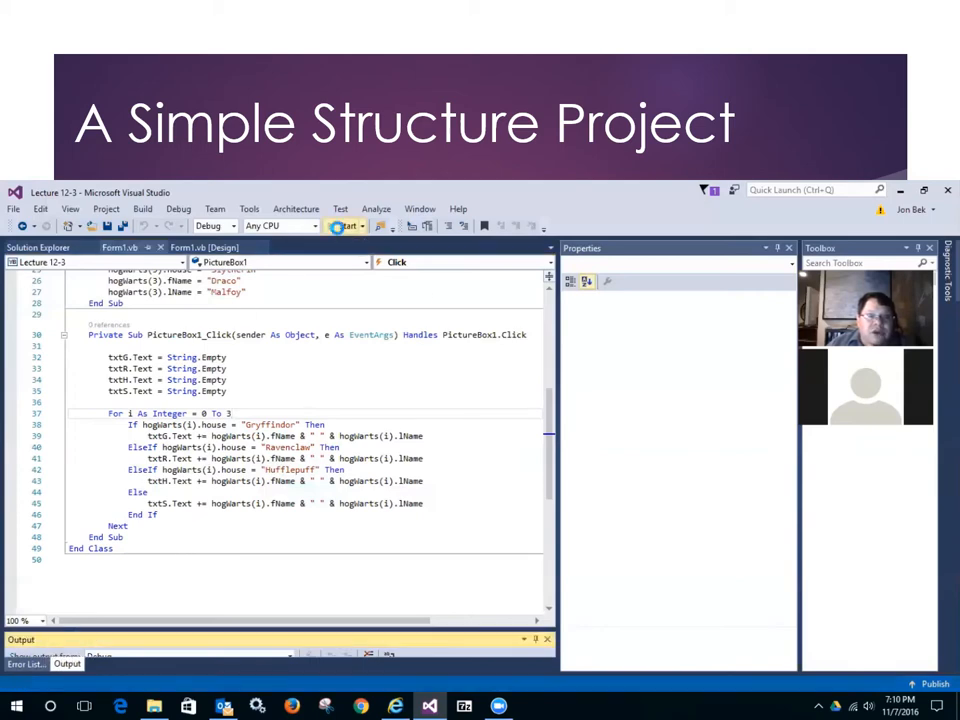
left_click(345, 225)
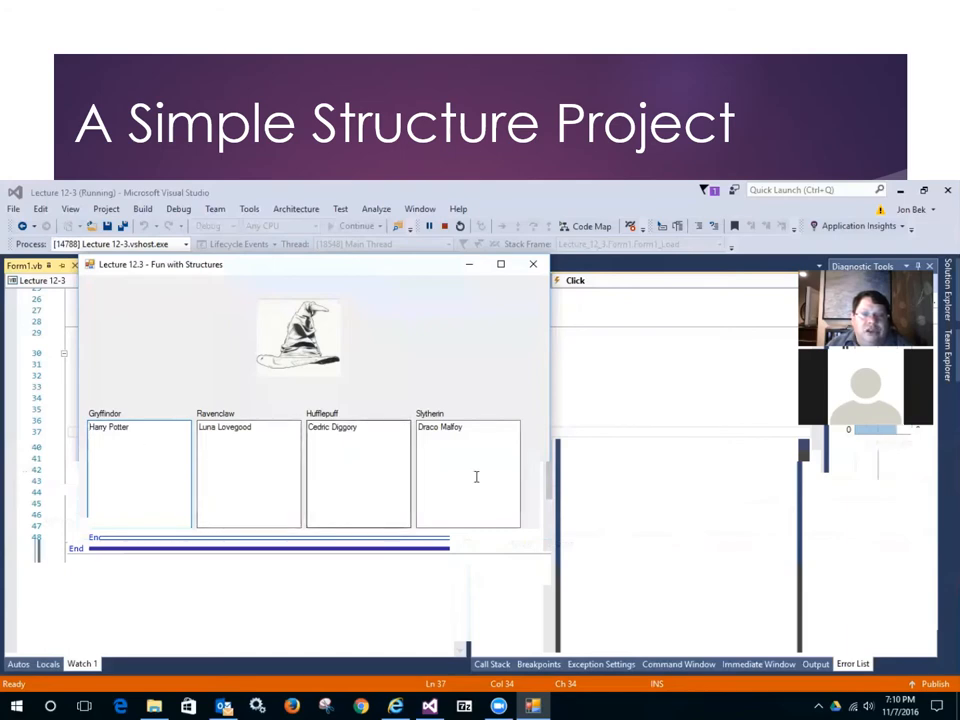
mouse_move(360, 360)
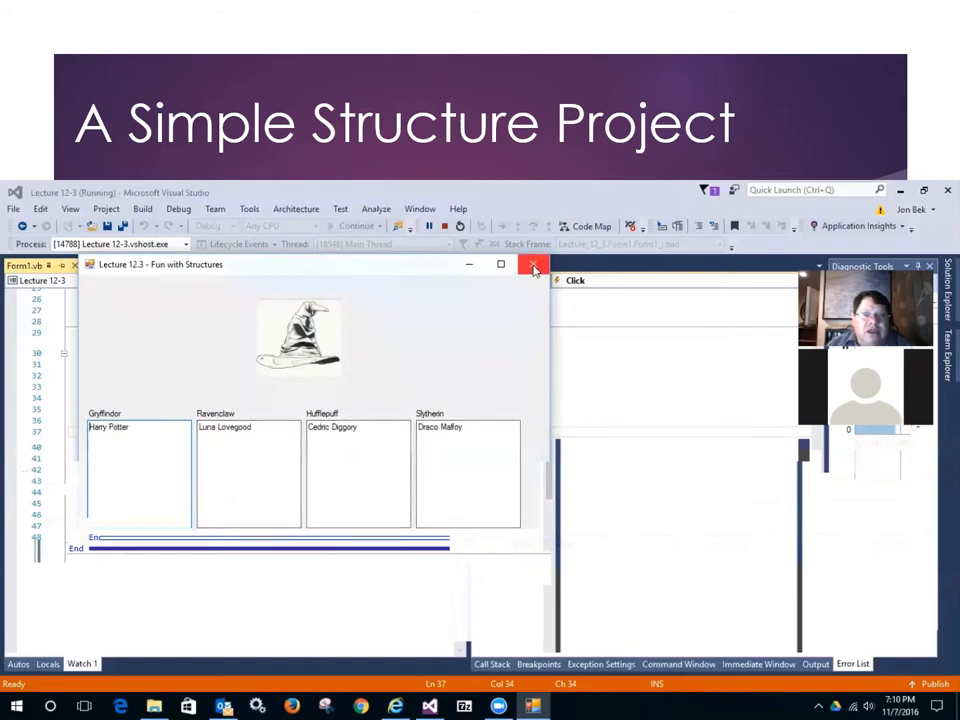
left_click(533, 264)
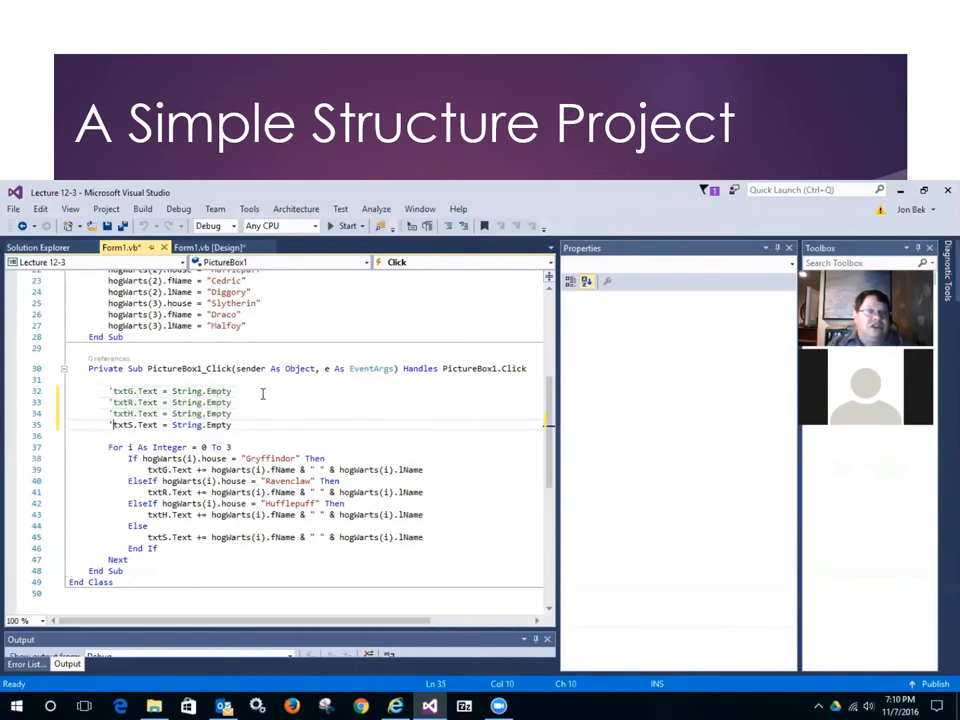
Step: Rerun the app with the four String.Empty clearing lines commented out
left_click(345, 225)
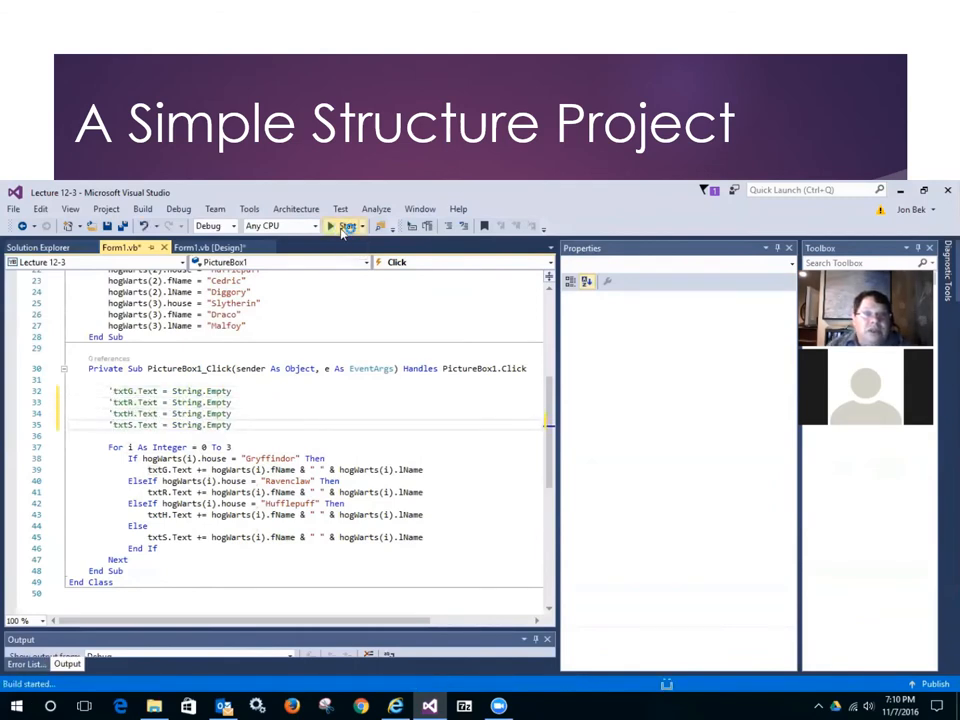
left_click(331, 225)
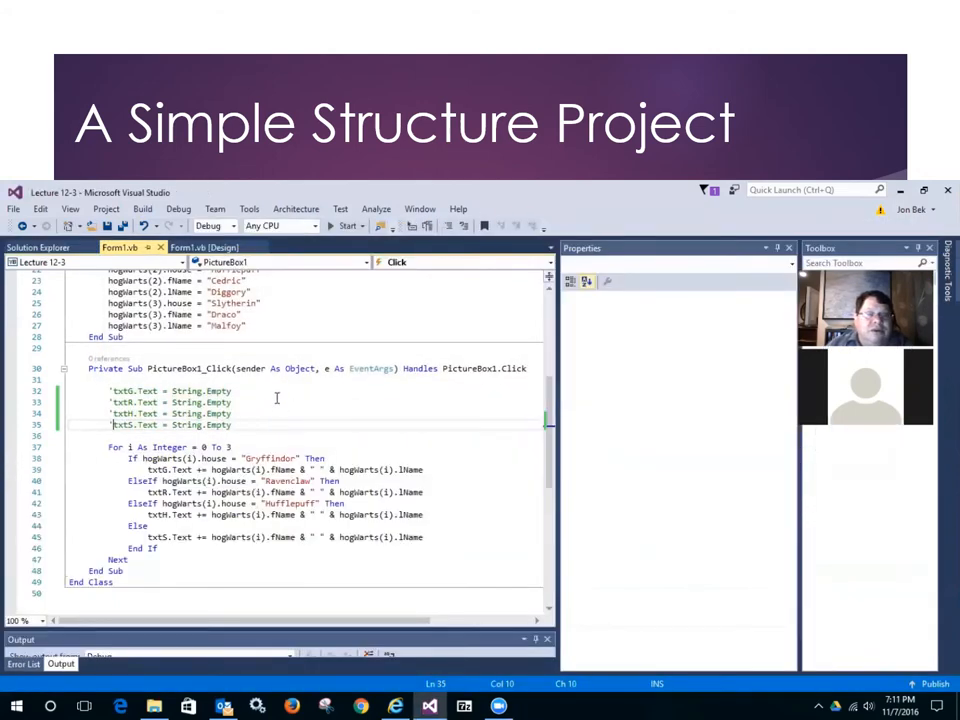
scroll("down", 3)
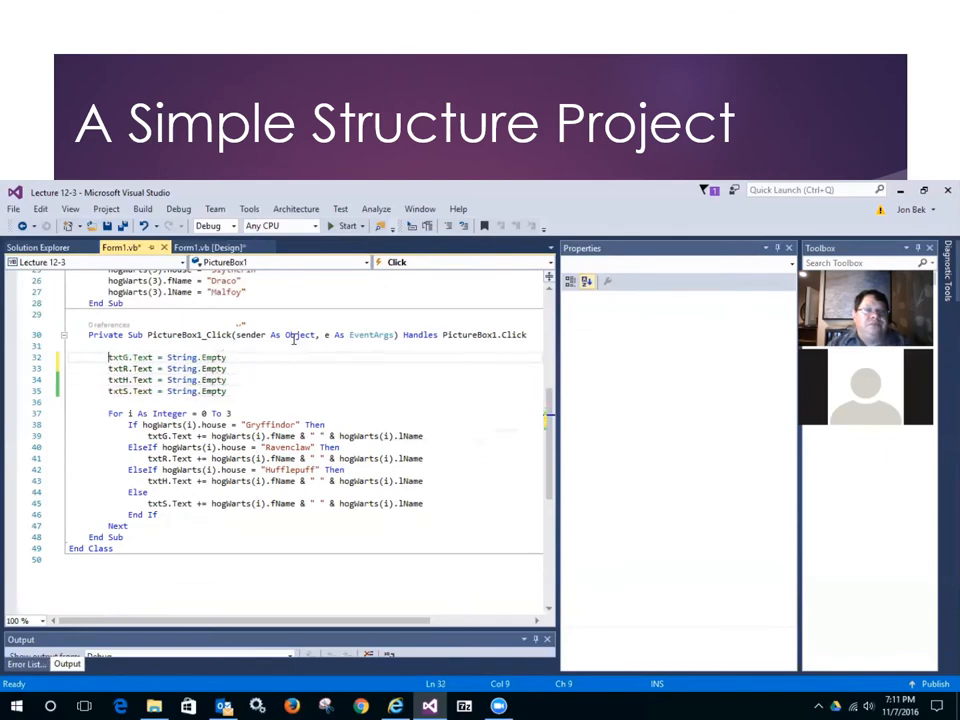
Step: Run the app, sort one student into each house box, and close the form
left_click(345, 225)
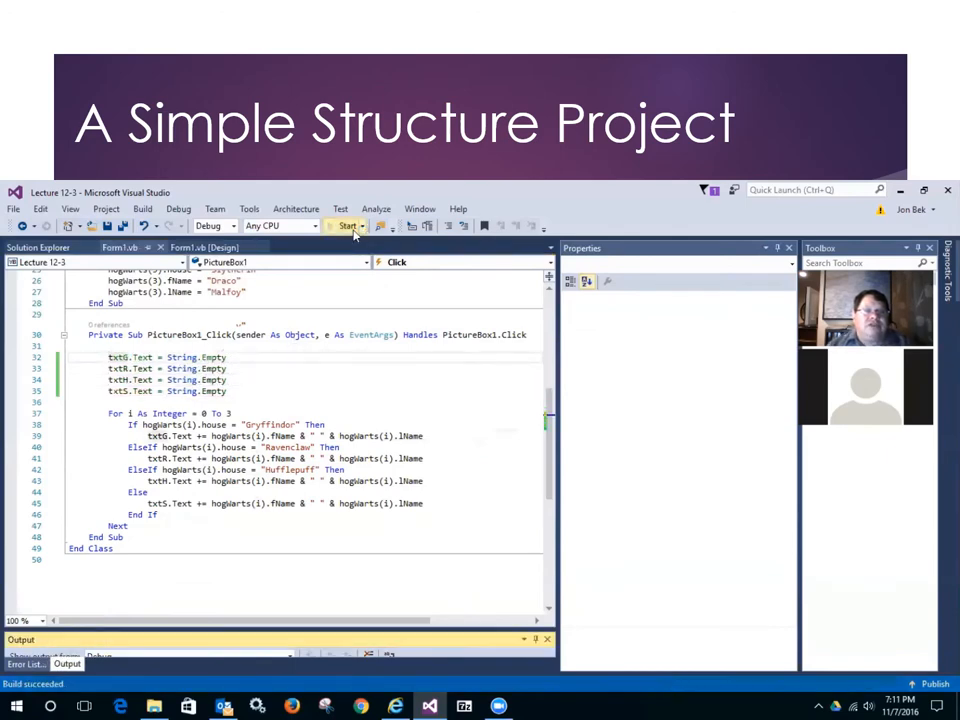
left_click(347, 225)
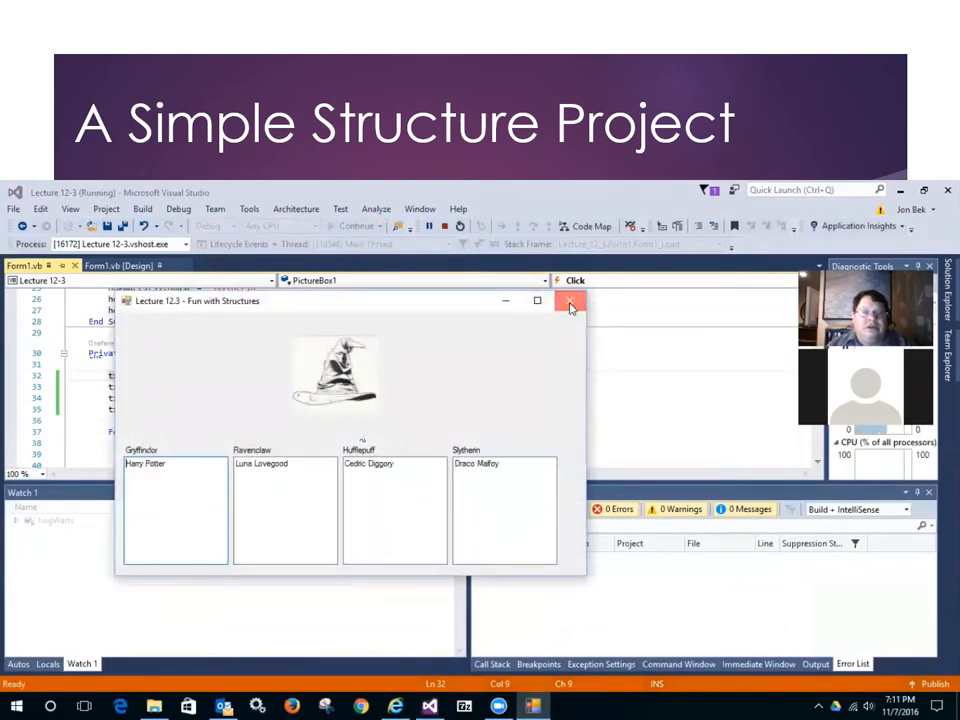
left_click(571, 301)
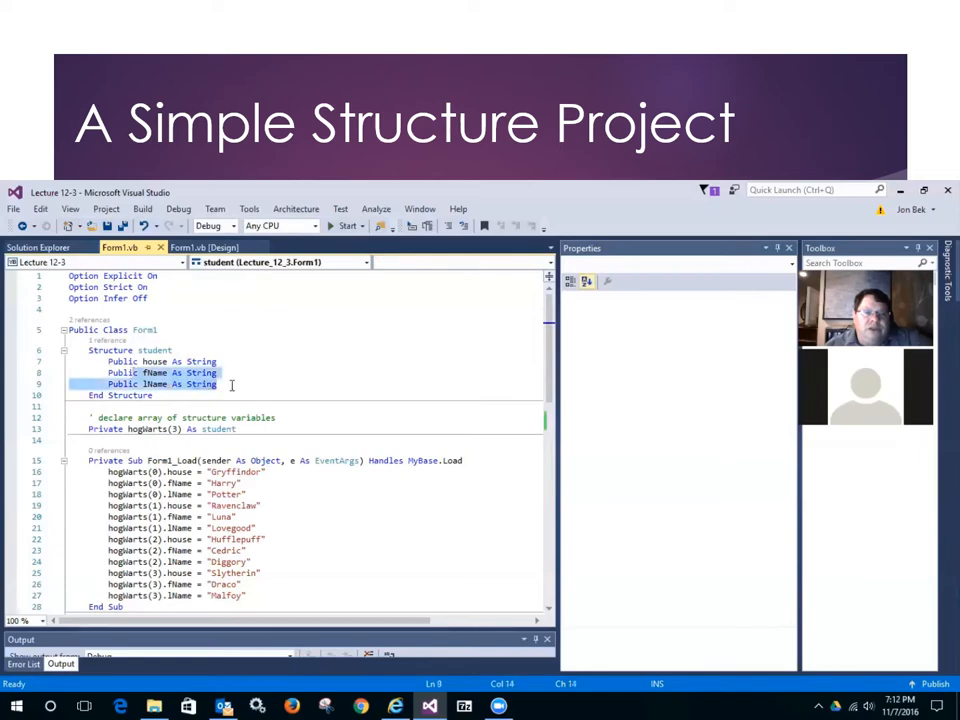
left_click(235, 383)
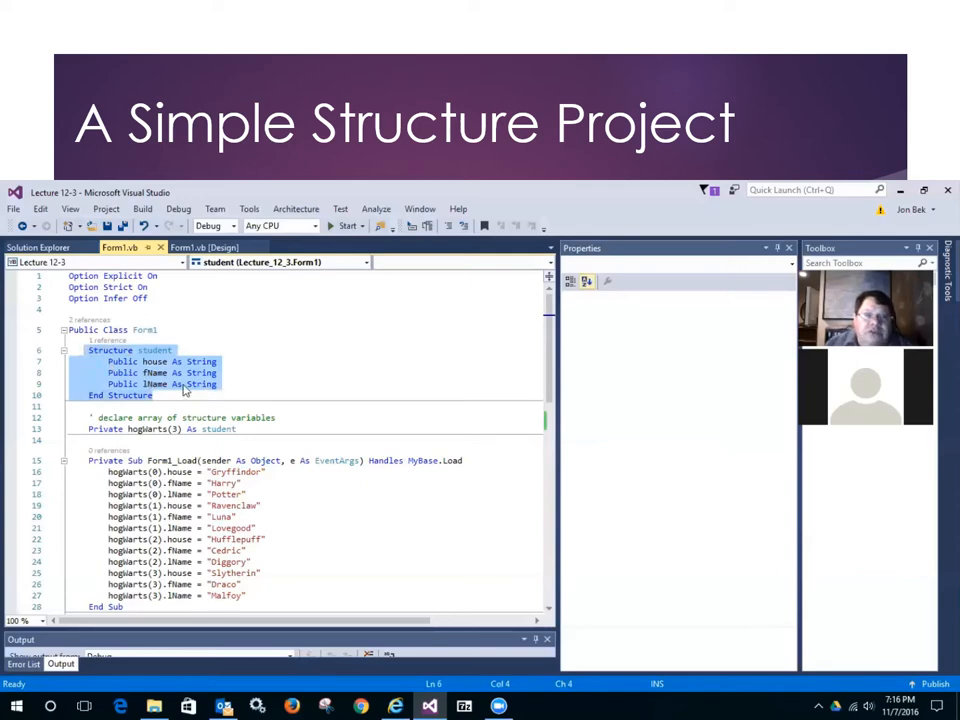
mouse_move(225, 379)
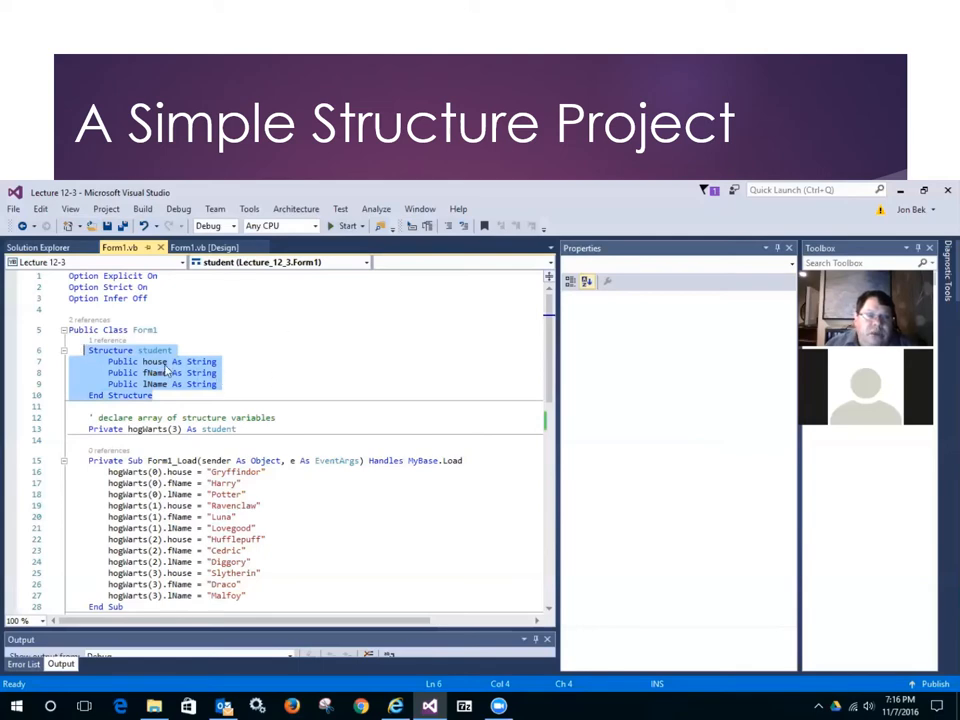
mouse_move(160, 362)
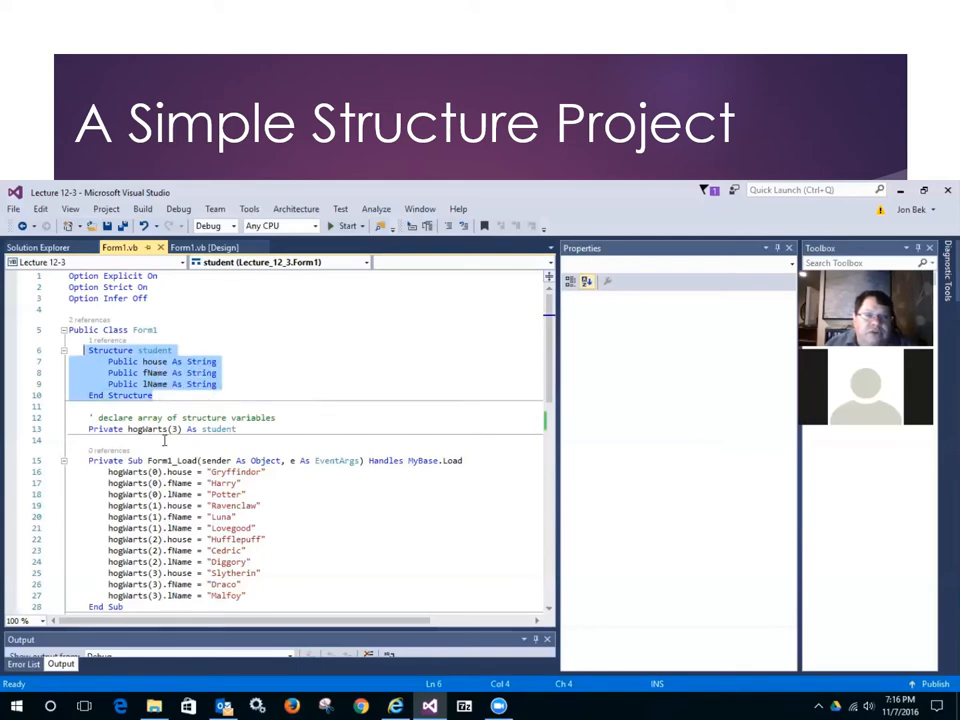
mouse_move(148, 428)
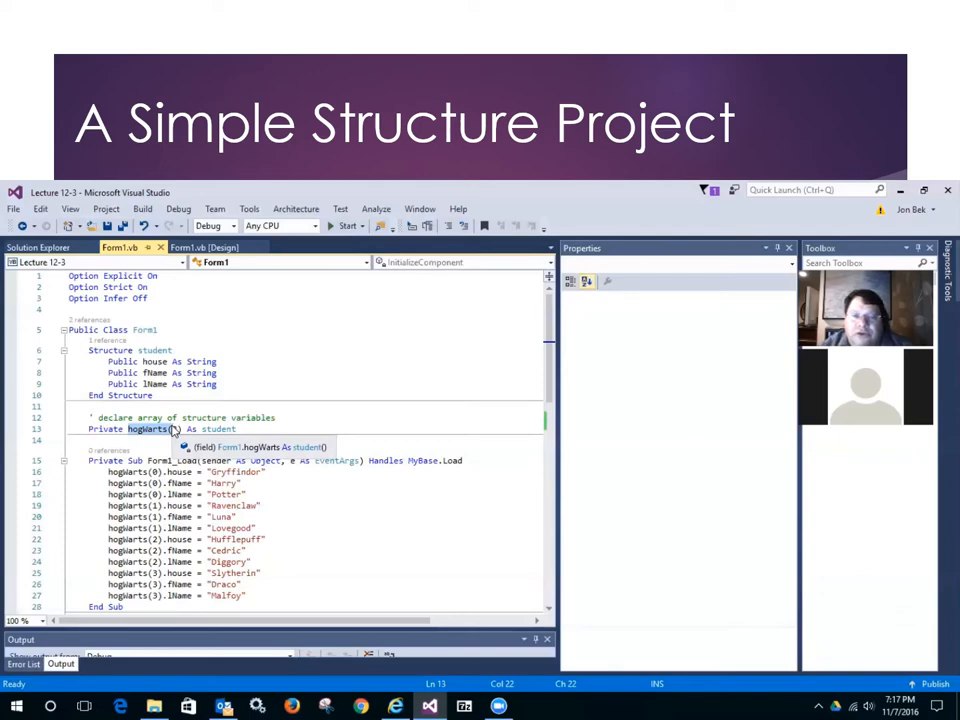
Step: Dimension hogWarts to 3 and add a trial hogWarts.filter("Slytherin") line beneath
type("3")
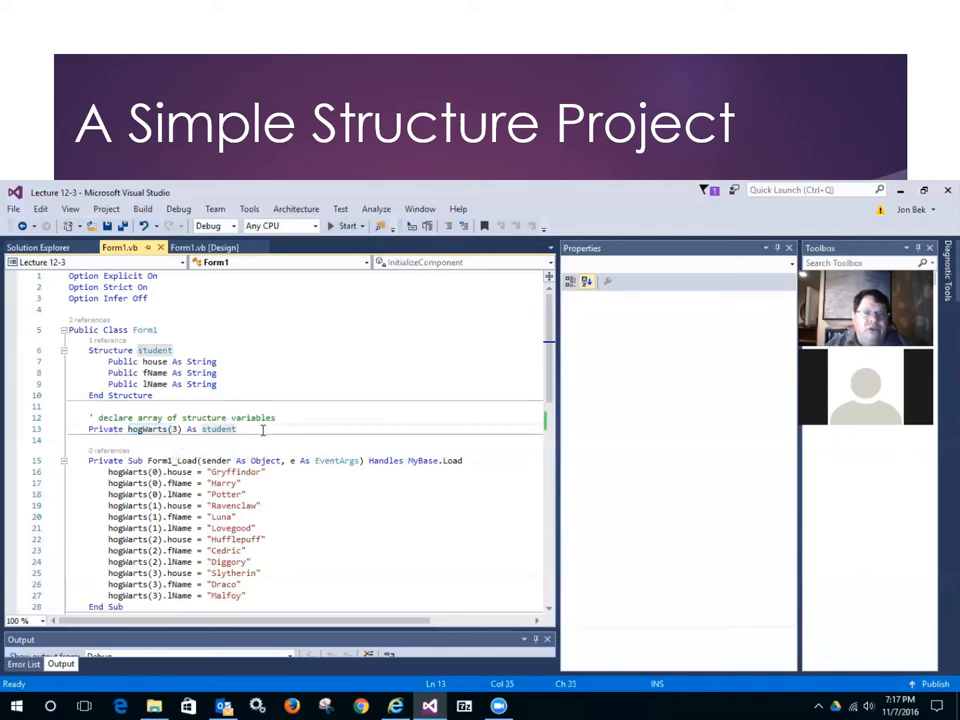
type("ho")
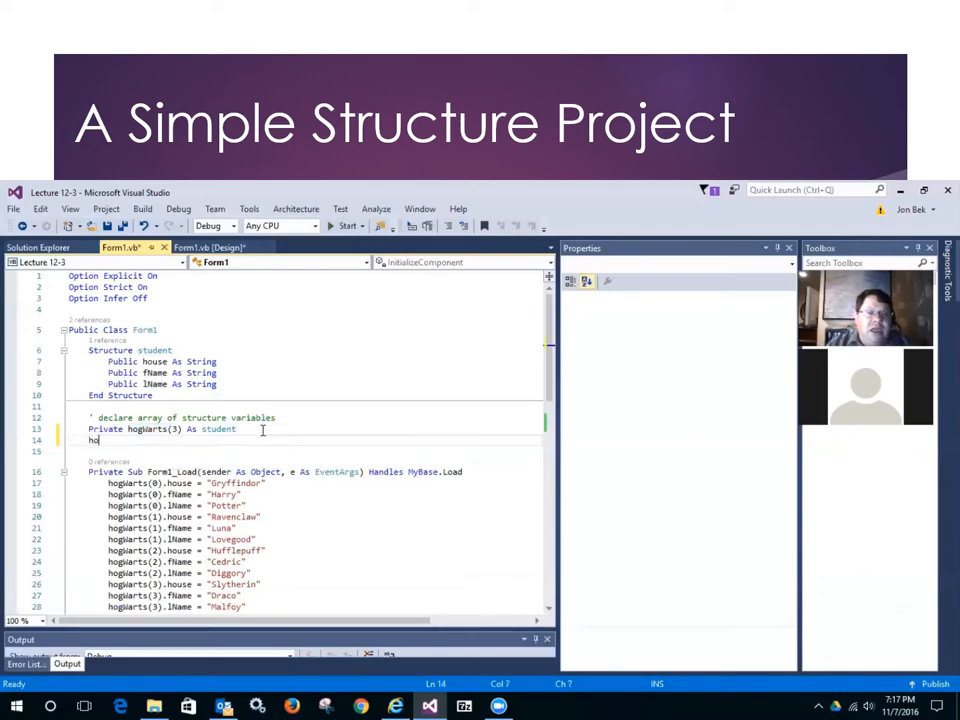
type("gwa")
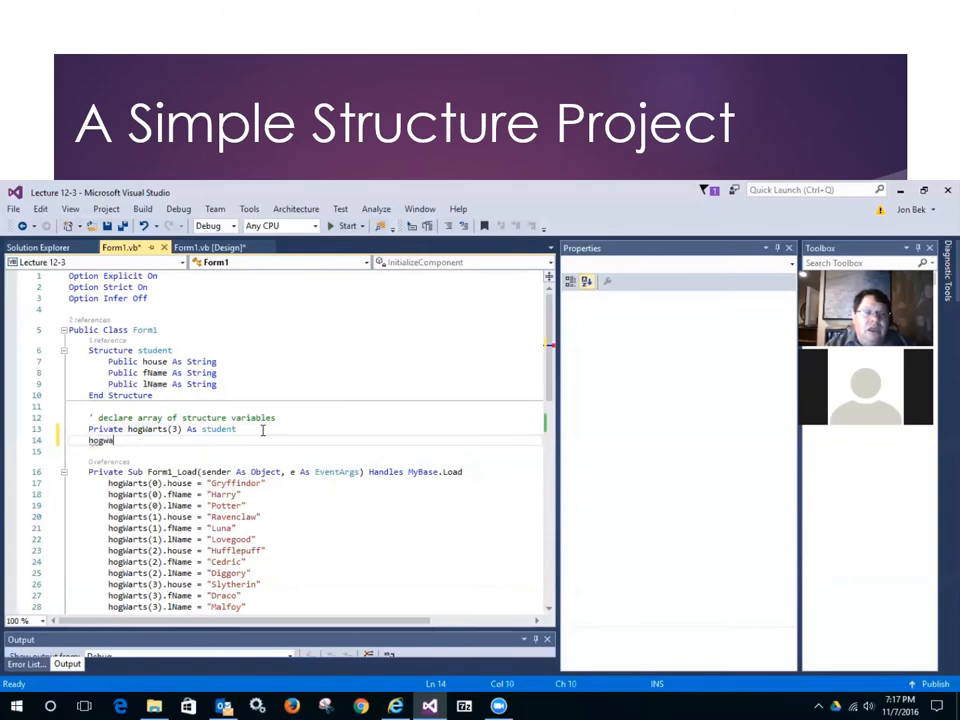
type("rts.filter")
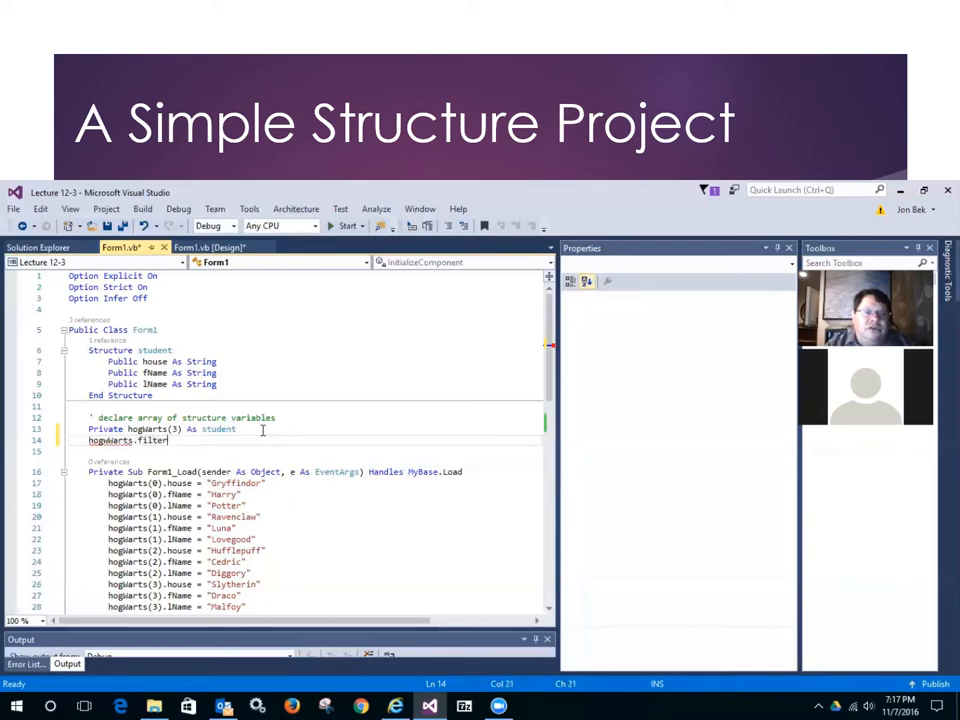
type("(\"Slytherin")
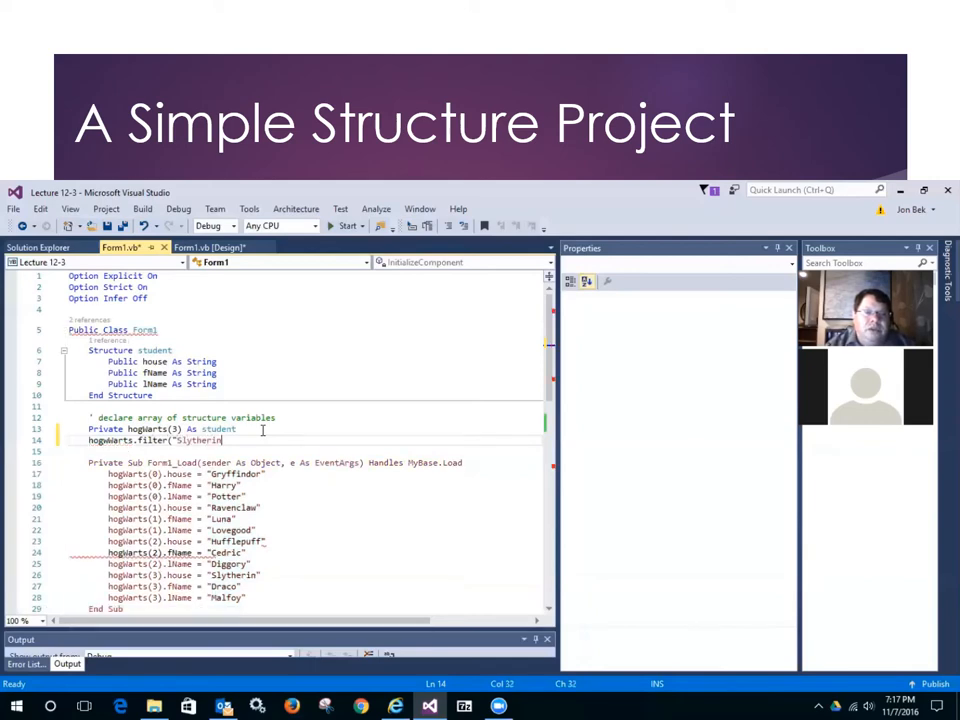
type(")")
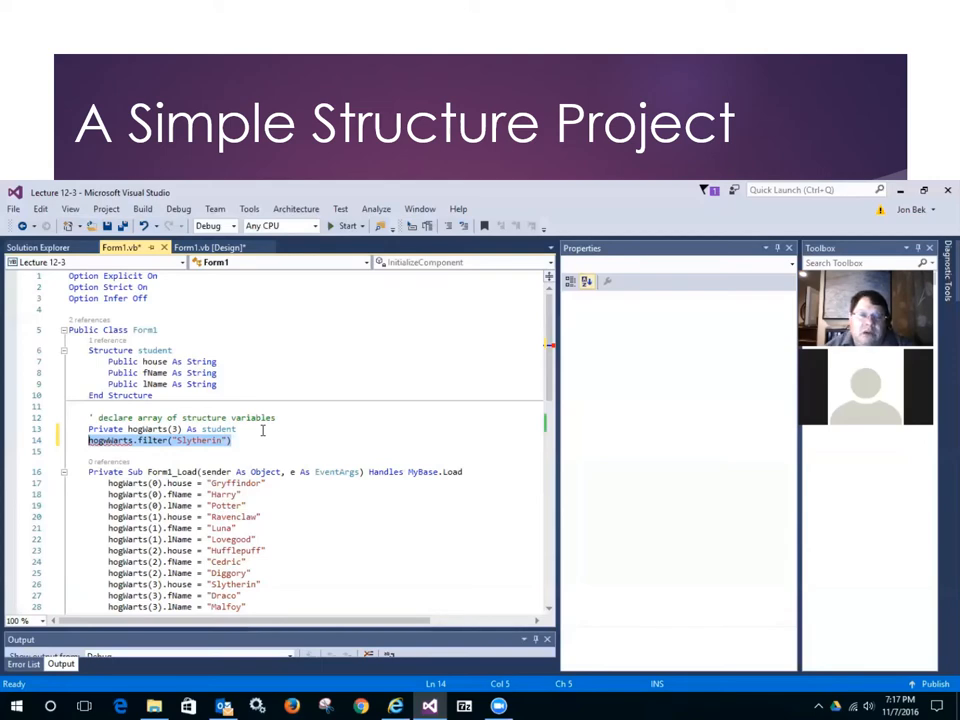
Step: Delete the hogWarts.filter("Slytherin") line, leaving an empty line under the declaration
left_click(248, 441)
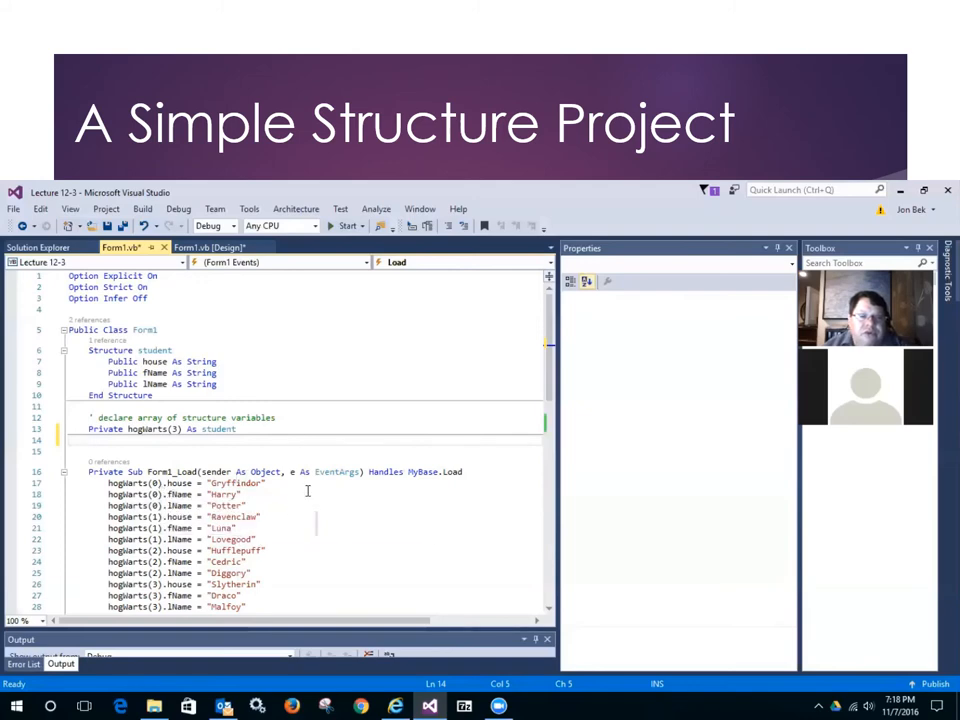
left_click_drag(95, 417, 237, 429)
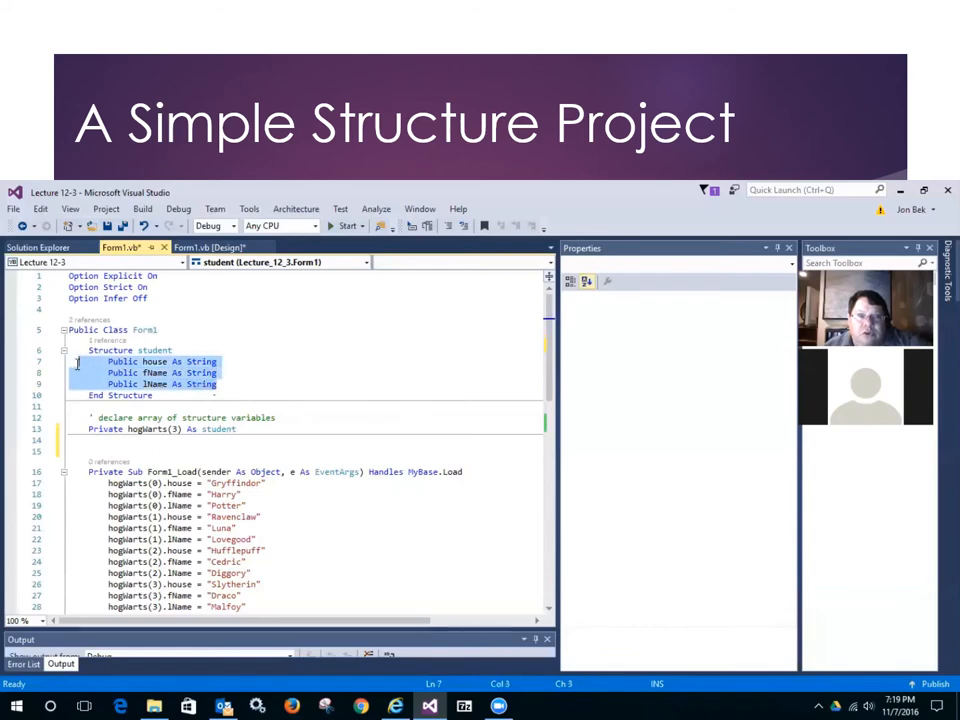
mouse_move(155, 350)
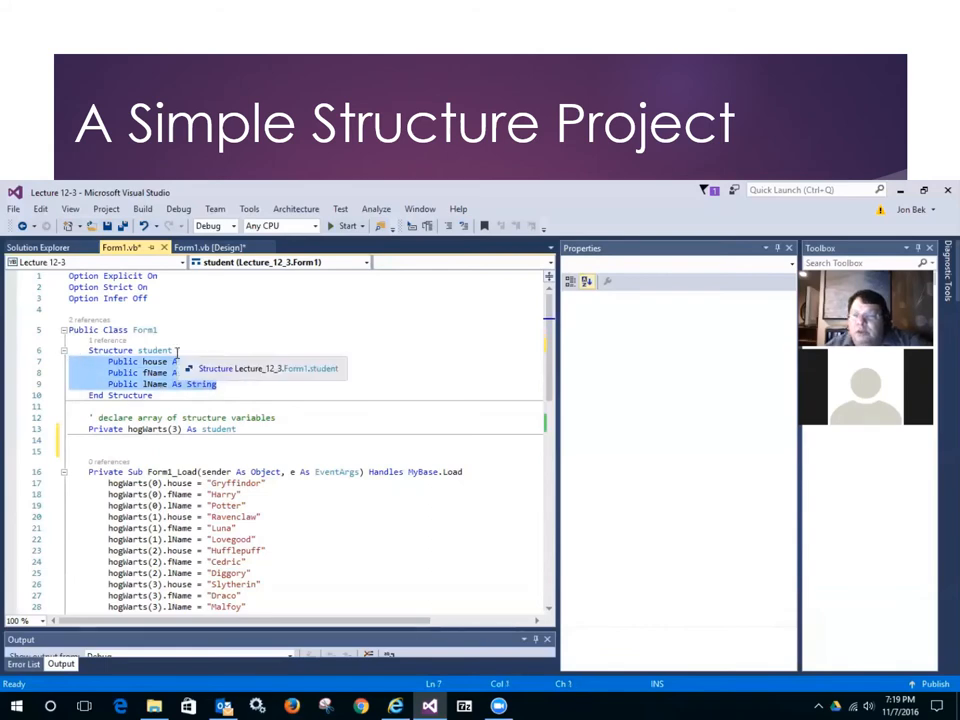